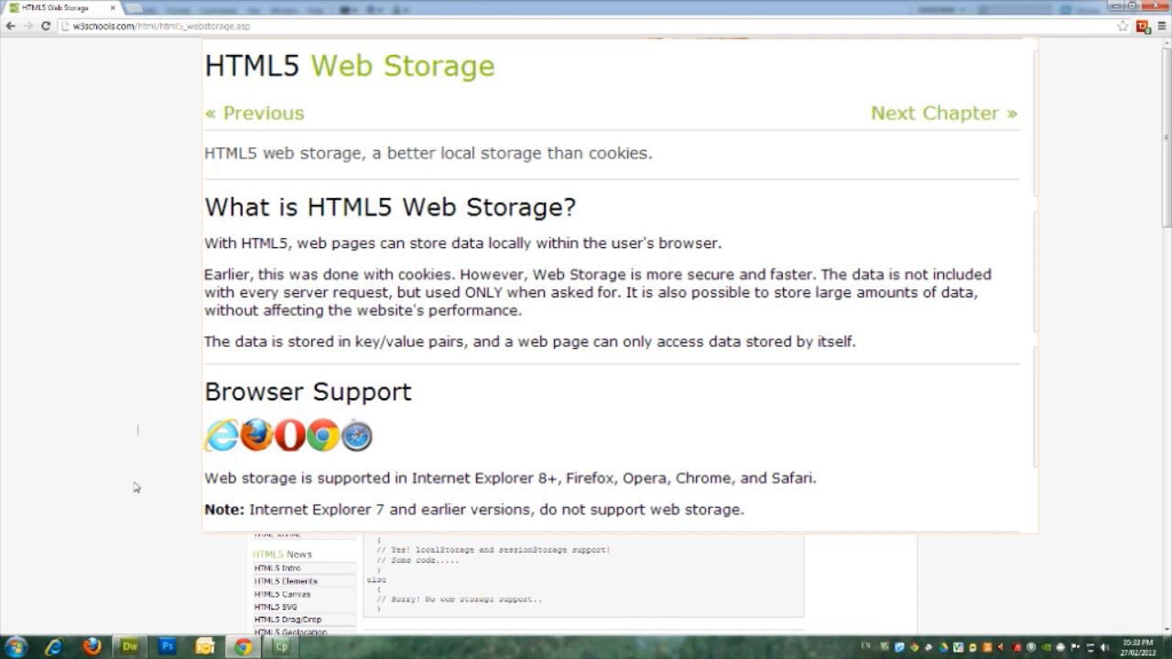
Step: Switch from the Chrome Web Storage tutorial to Dreamweaver's untitled document
click(130, 643)
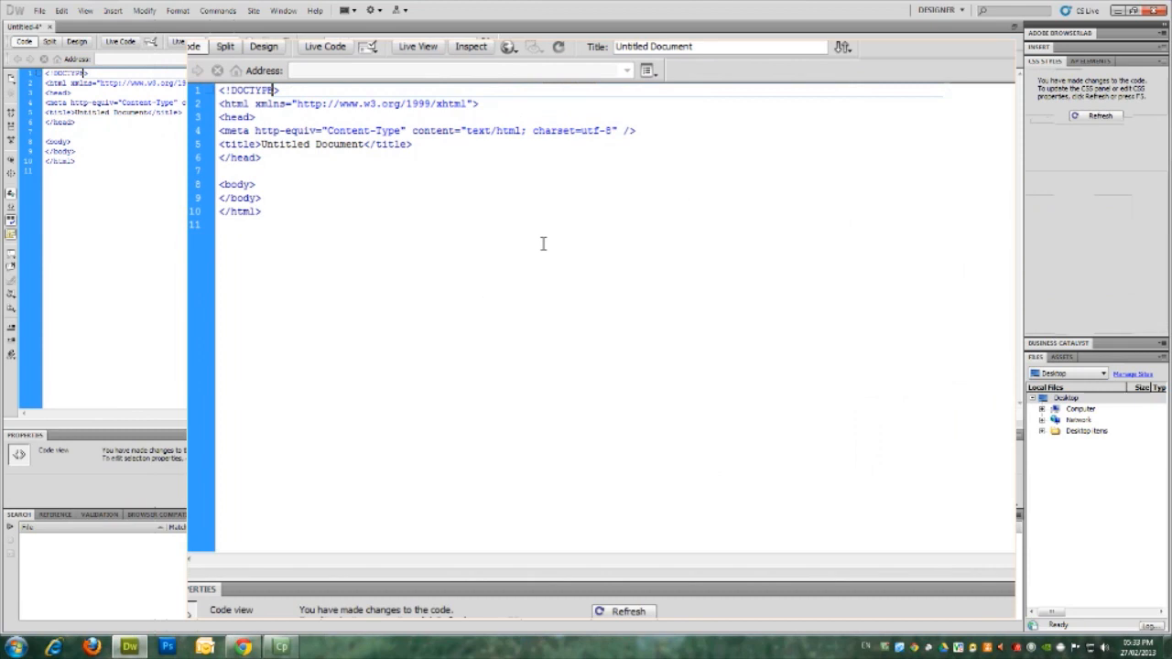
Step: Save the page as html5-local-storage.html and select the Untitled Document title for replacement
click(196, 130)
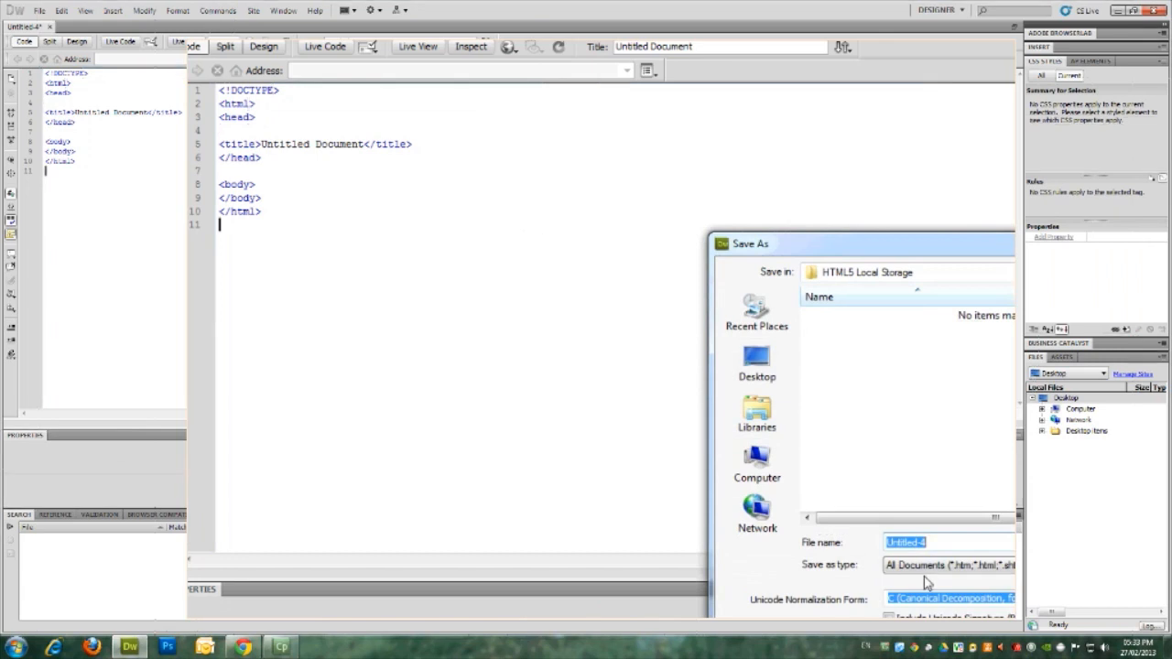
text(html5local-storage)
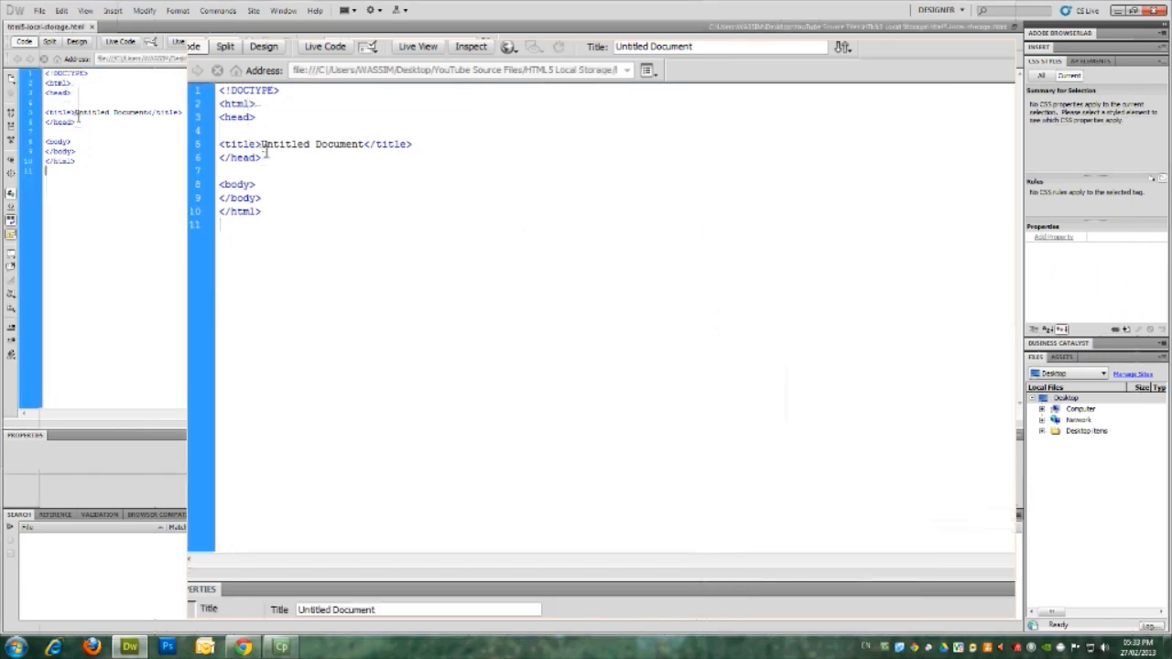
double_click(311, 143)
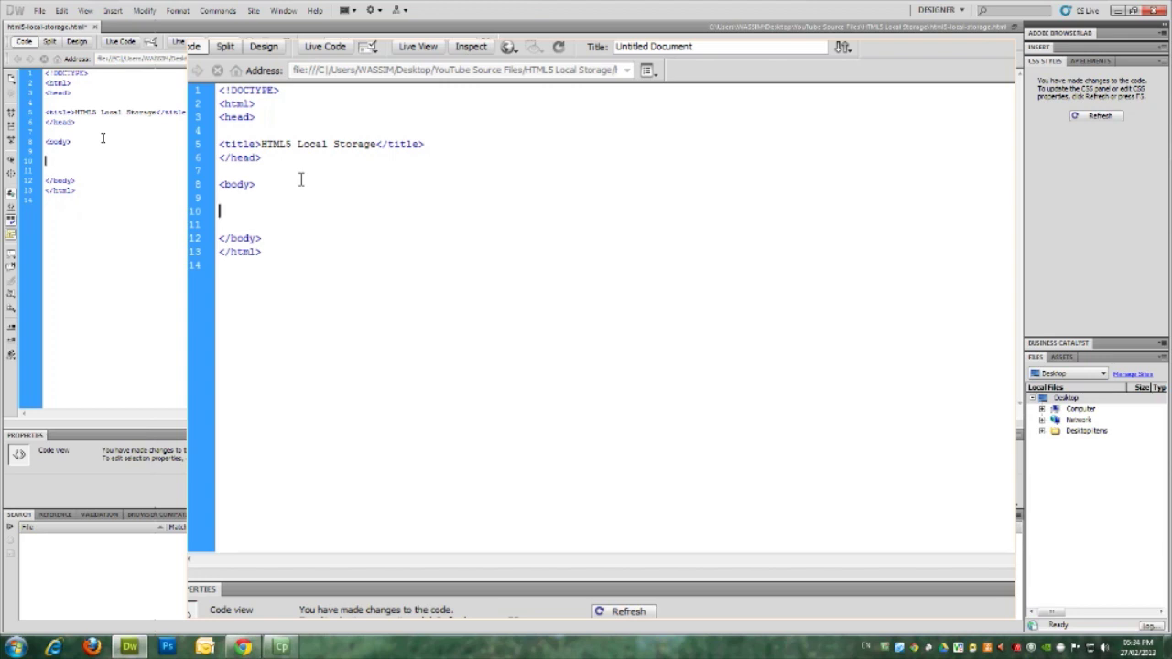
Step: Type a color_list select with a White option valued "White"
text(<select id="color_list">)
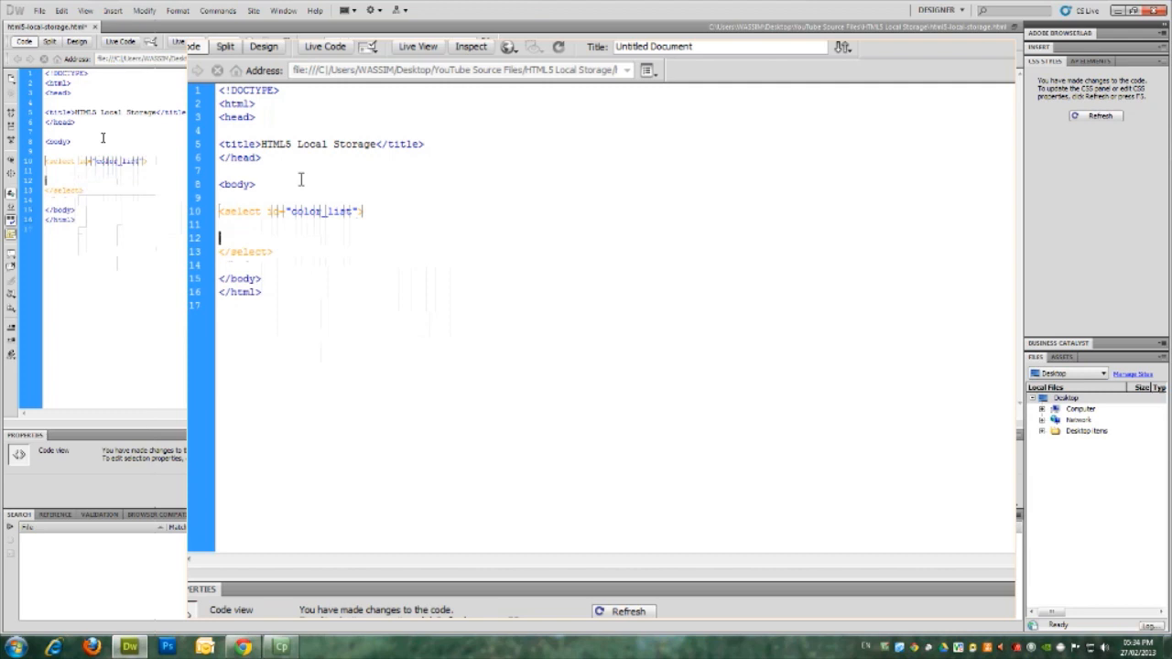
text(<ot)
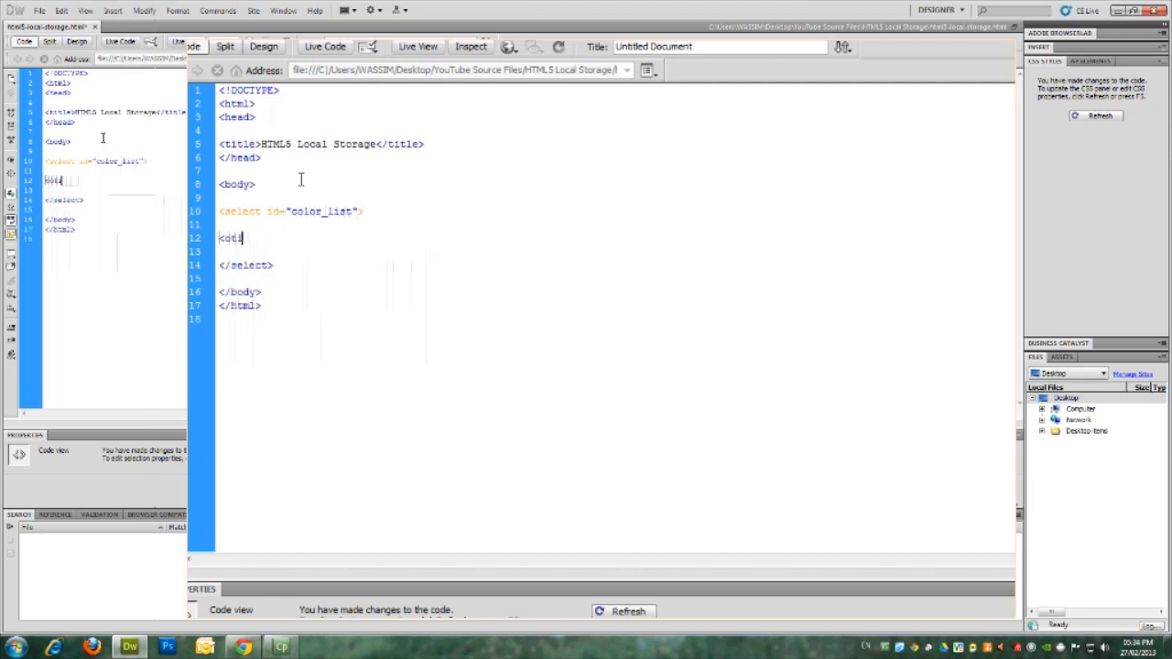
text(option)
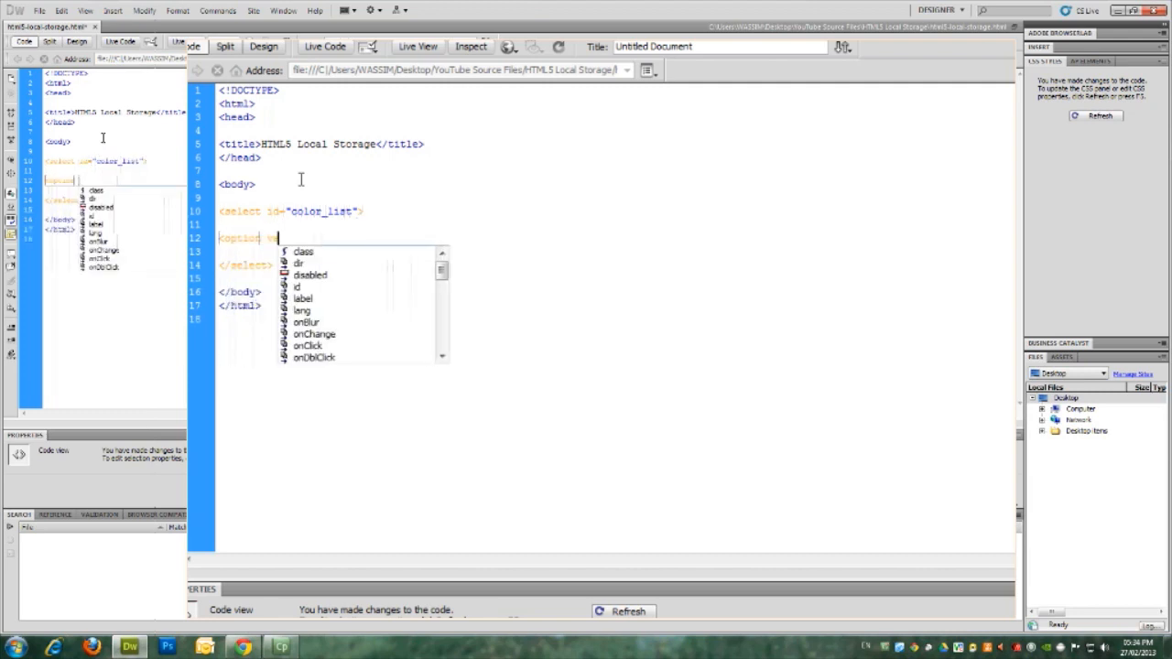
text(value="White">)
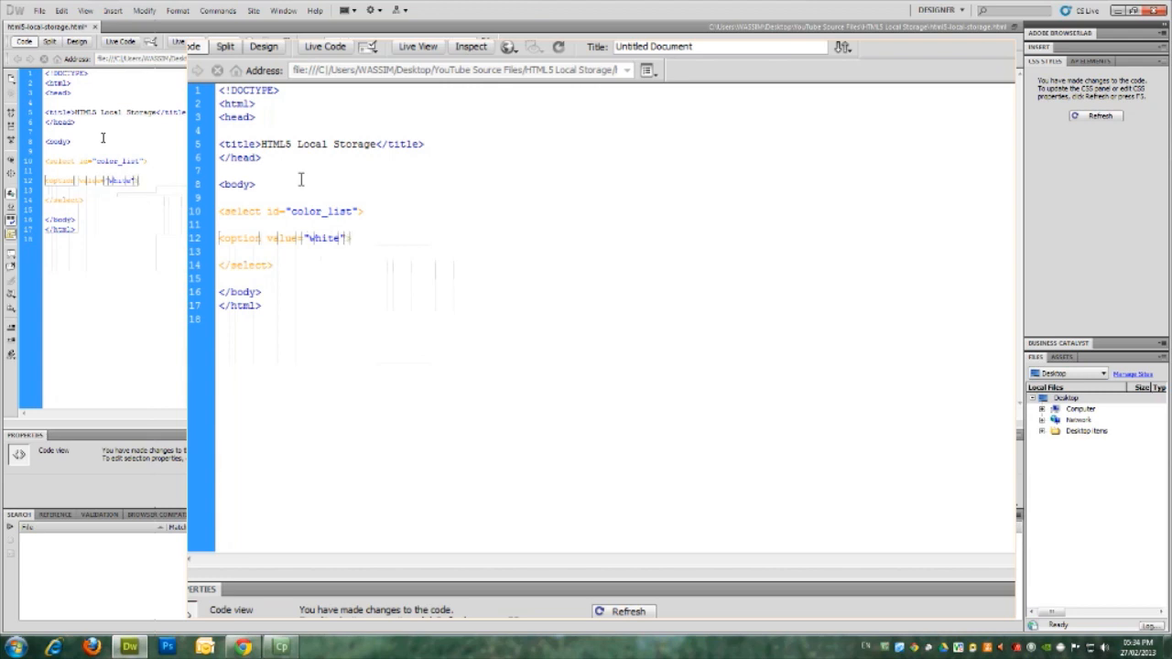
text(white</option>)
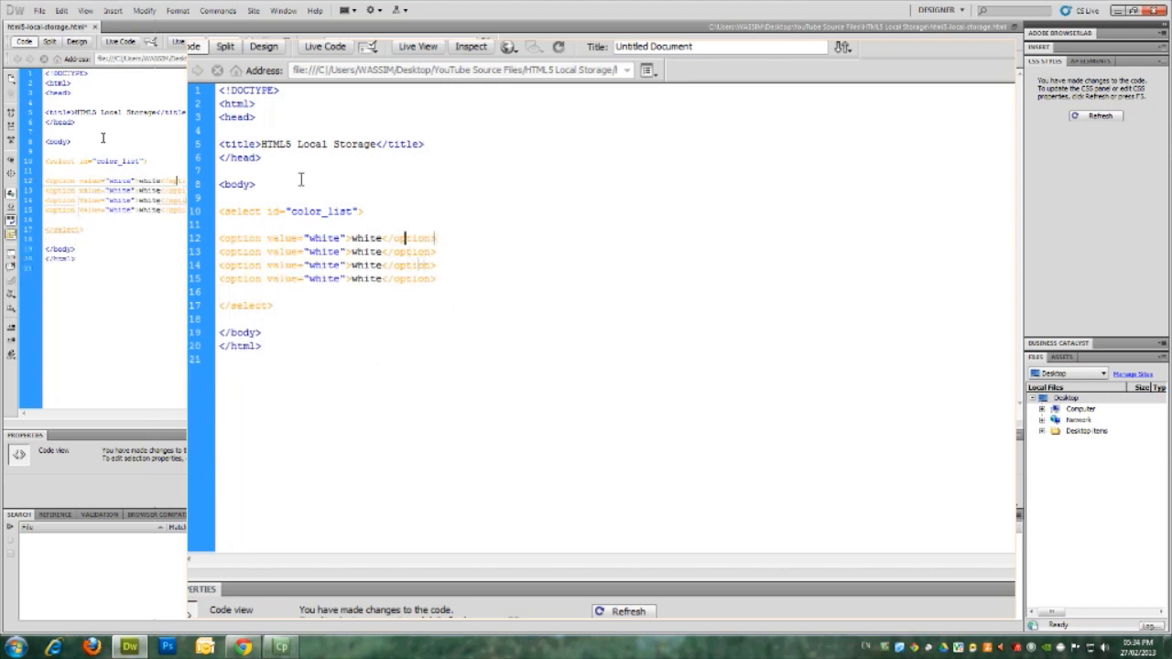
Step: Rename the copied options to Gray, Orange and Purple
double_click(363, 252)
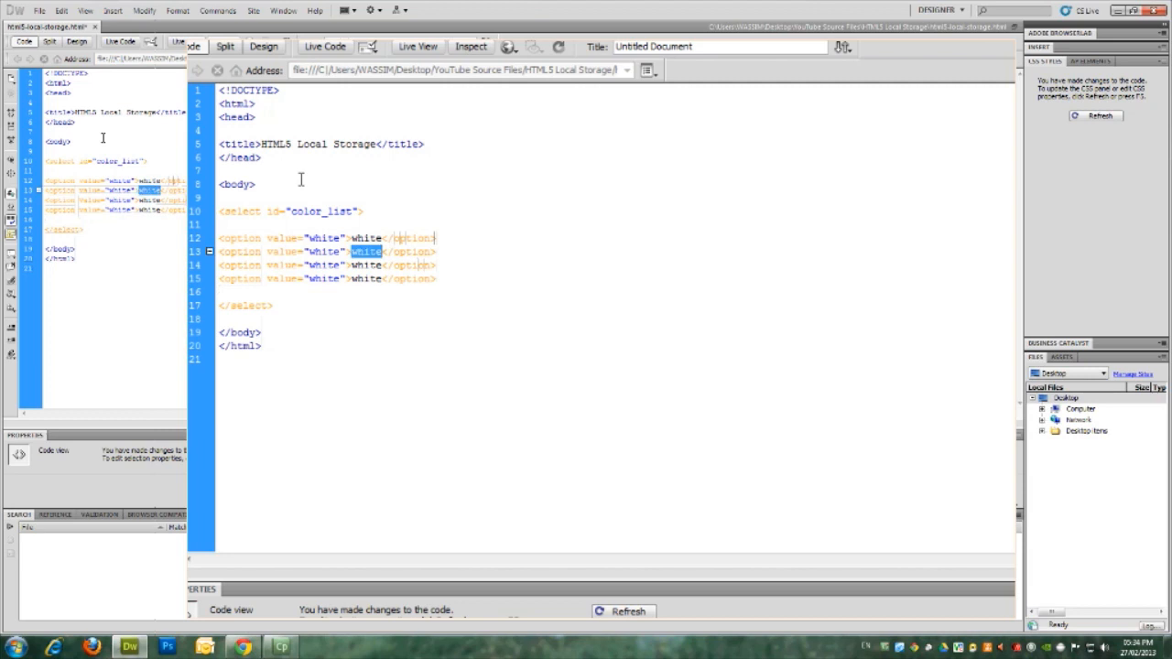
text(Gray)
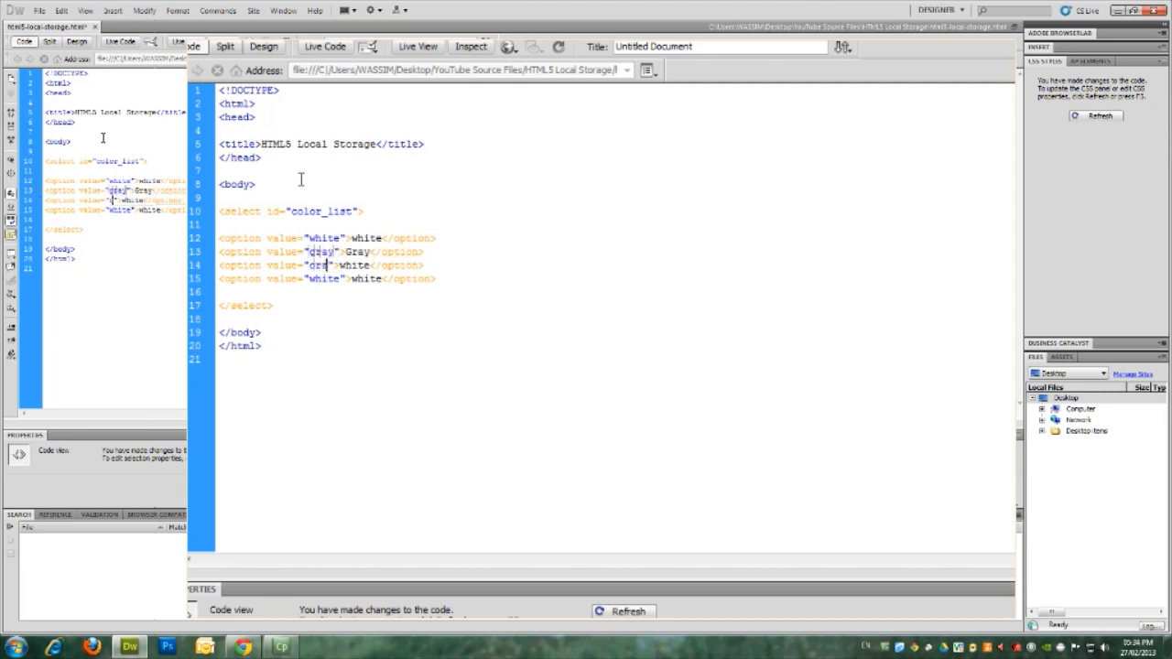
text(orange)
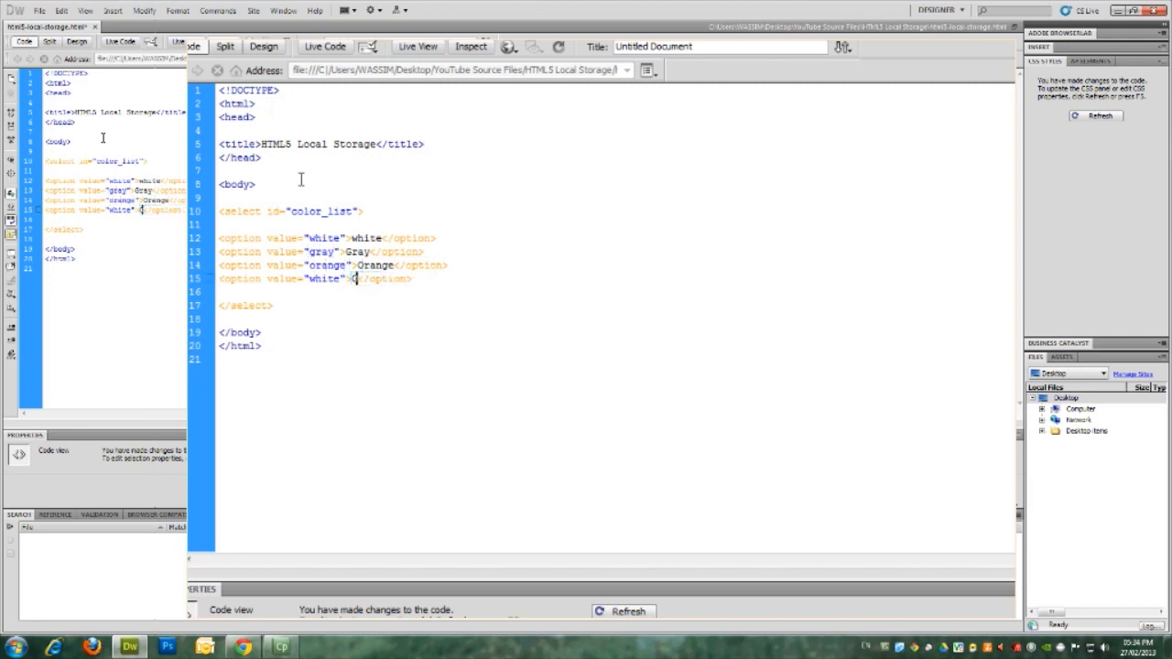
text(Purple)
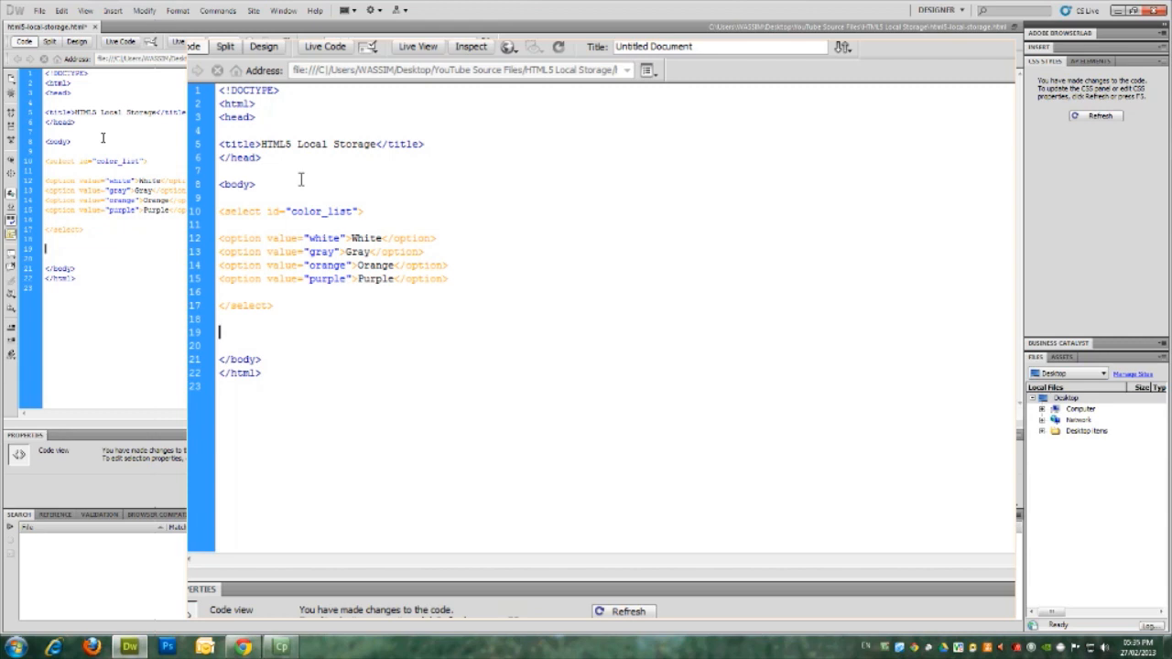
Step: Add a "Set Background color" input button after the select and preview in Chrome
text(<input)
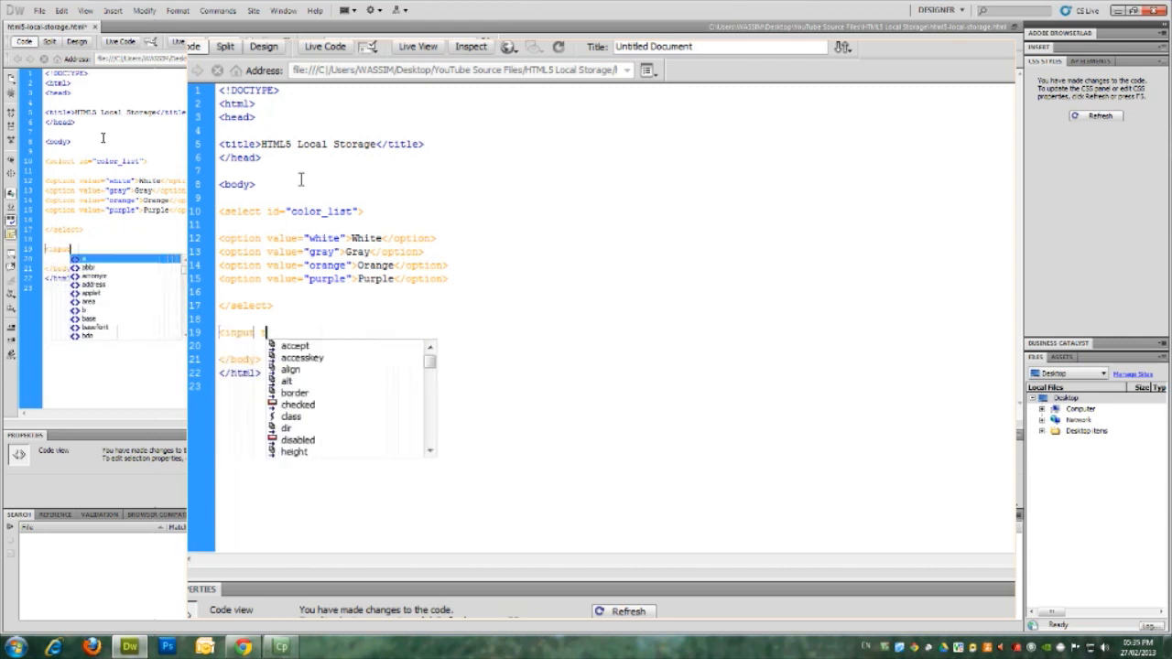
text(type="button" value="Set Background color" />)
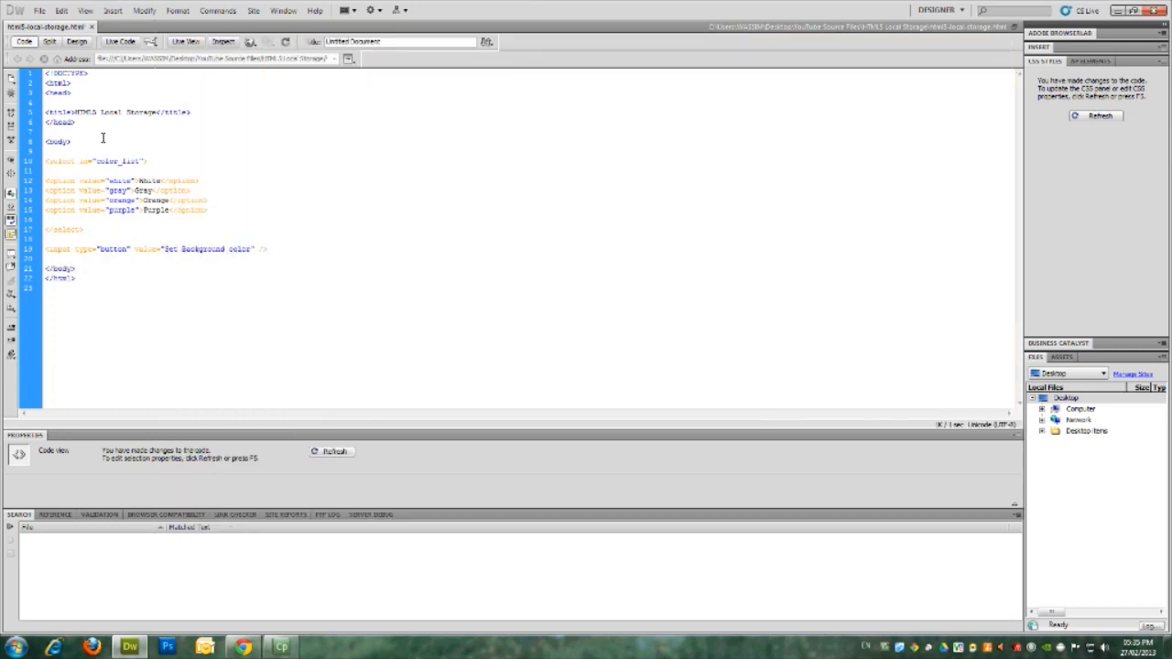
click(240, 644)
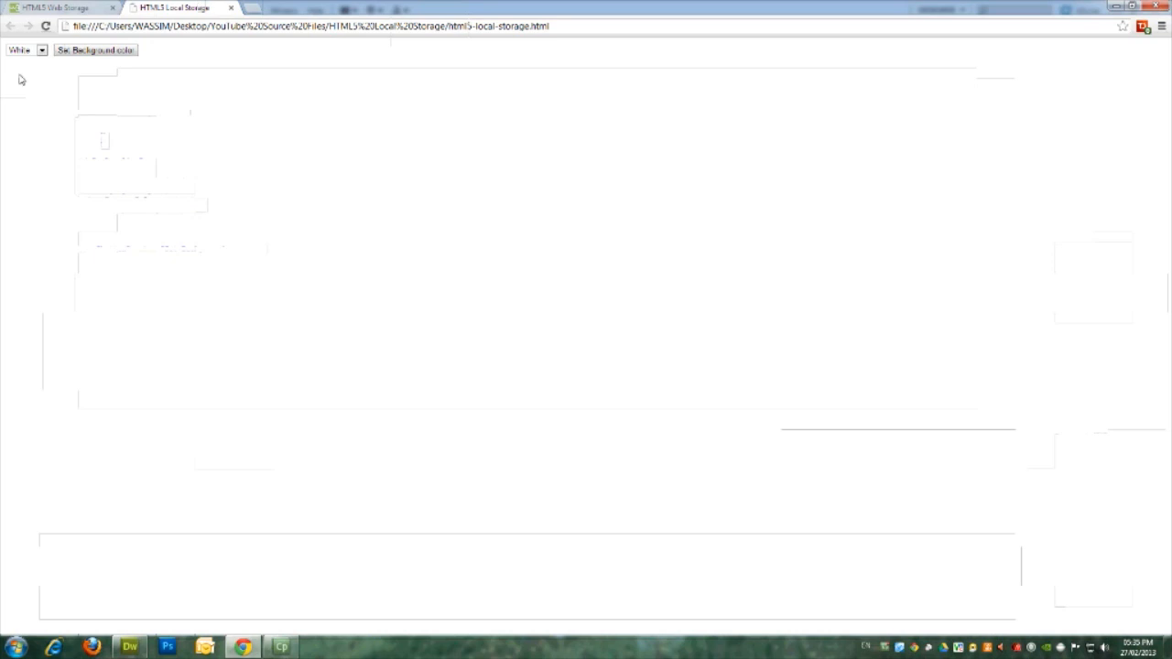
Step: Try the color dropdown in the Chrome preview, then return to Dreamweaver
click(27, 50)
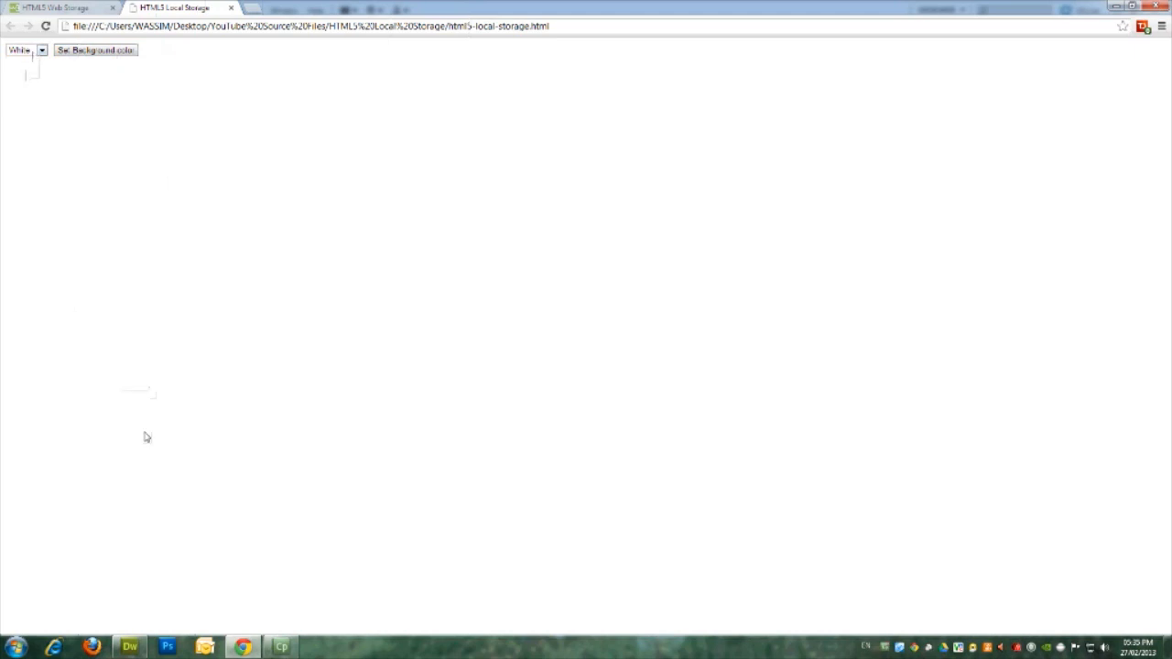
click(128, 644)
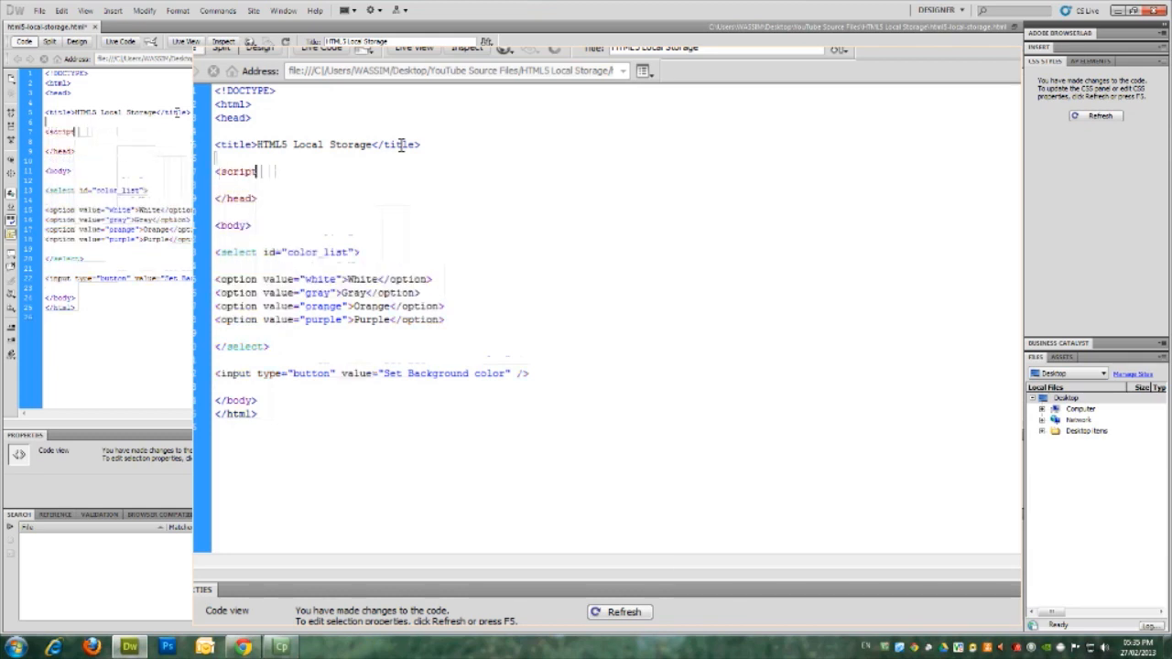
Step: Add a text/javascript script block in the head with an empty setBackground() function
text(type="text/javascript">)
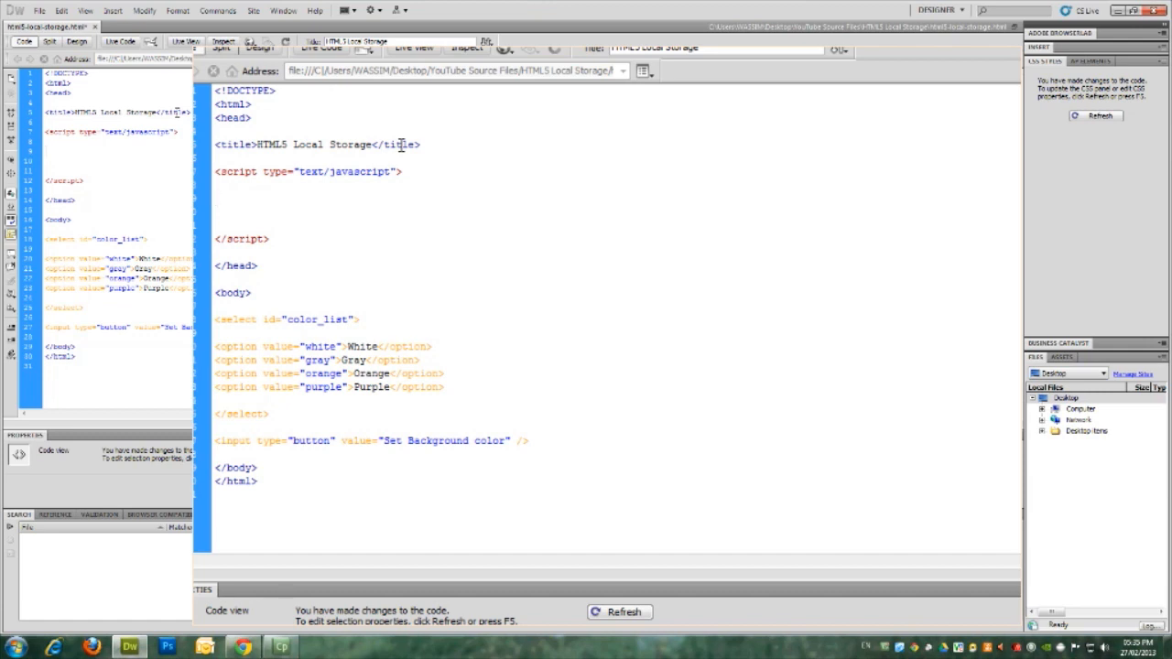
text(function setBackground()
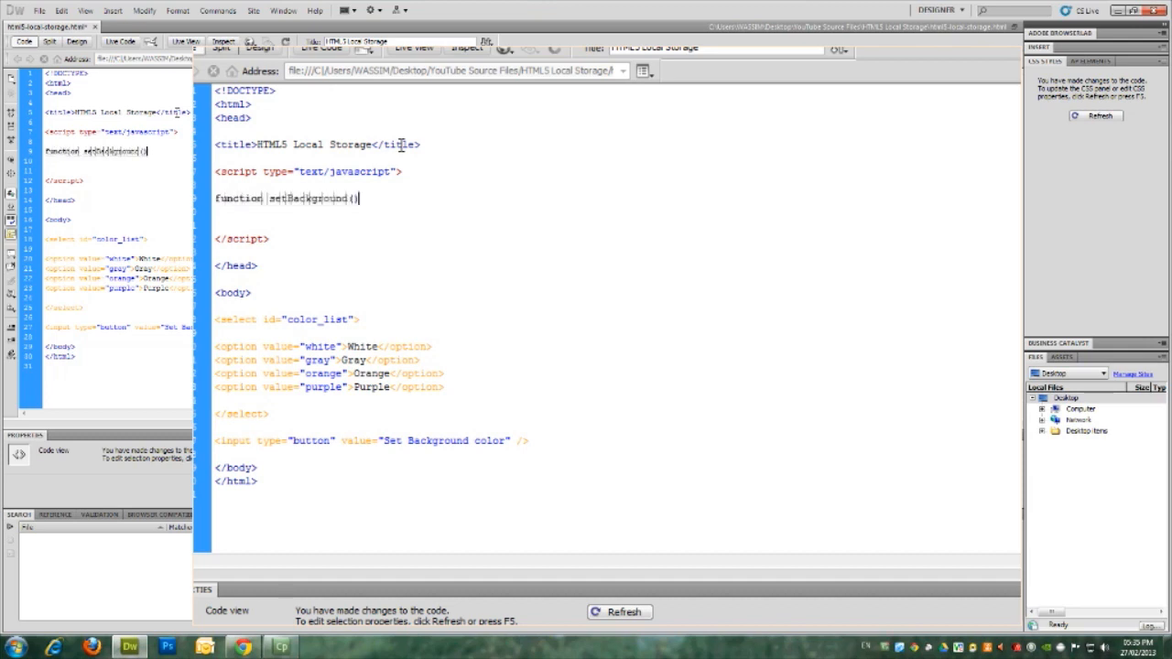
text({)
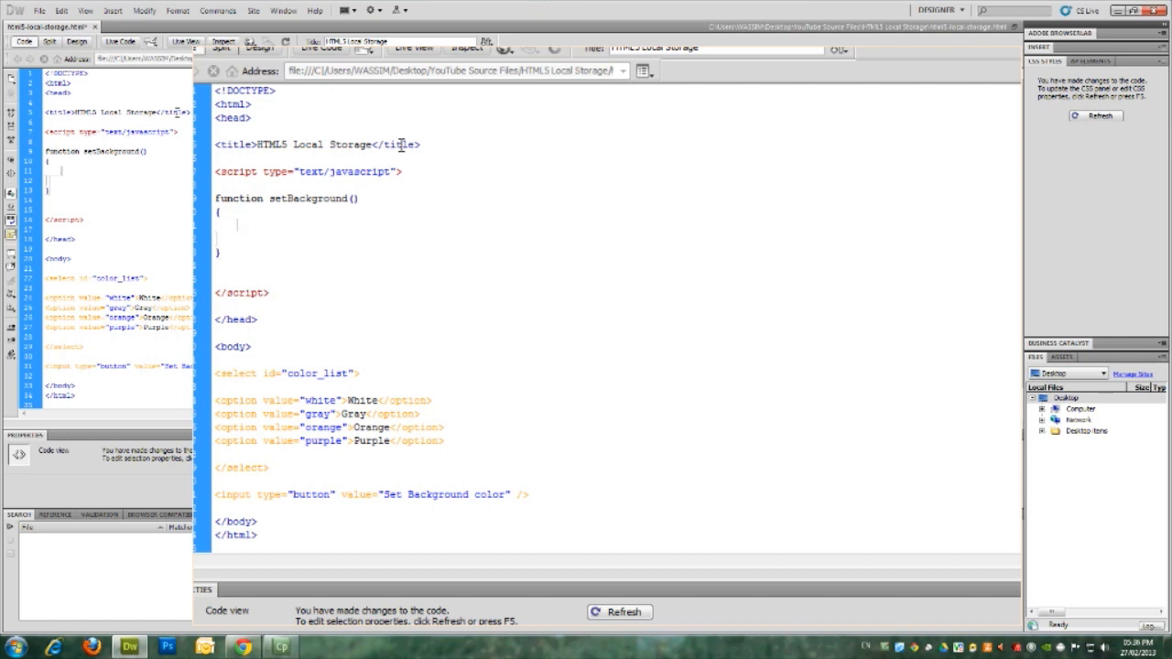
Step: Assign document.getElementById("color_list").value to localStorage.bgColor inside setBackground()
text(localStorage)
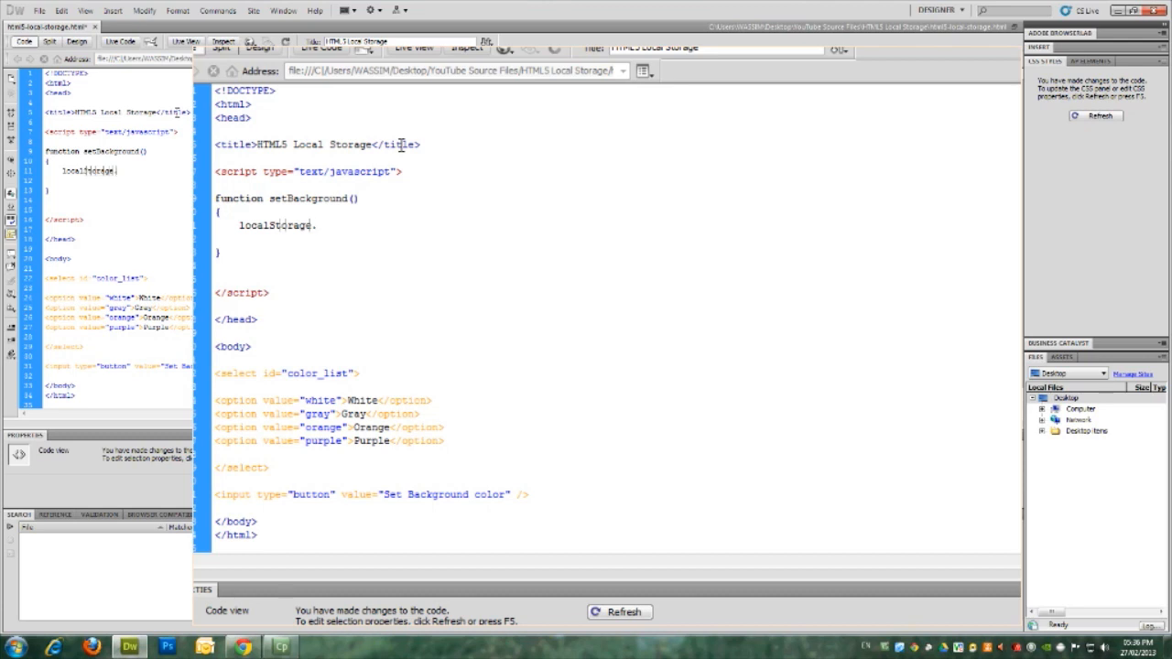
text(.t)
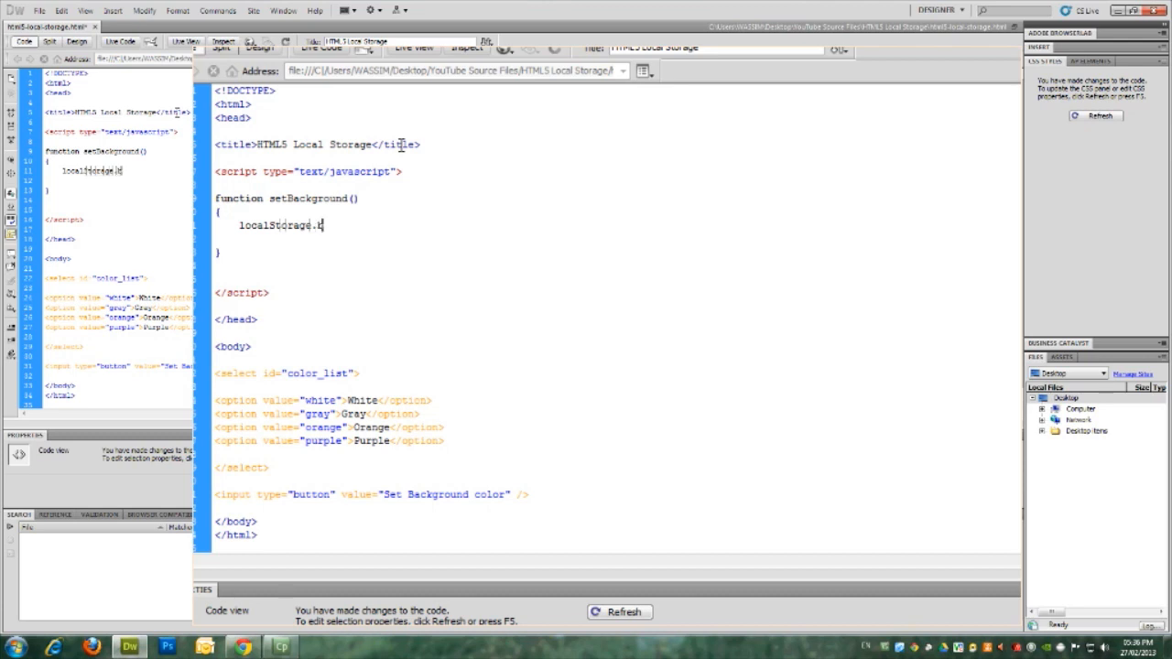
text(bgColor)
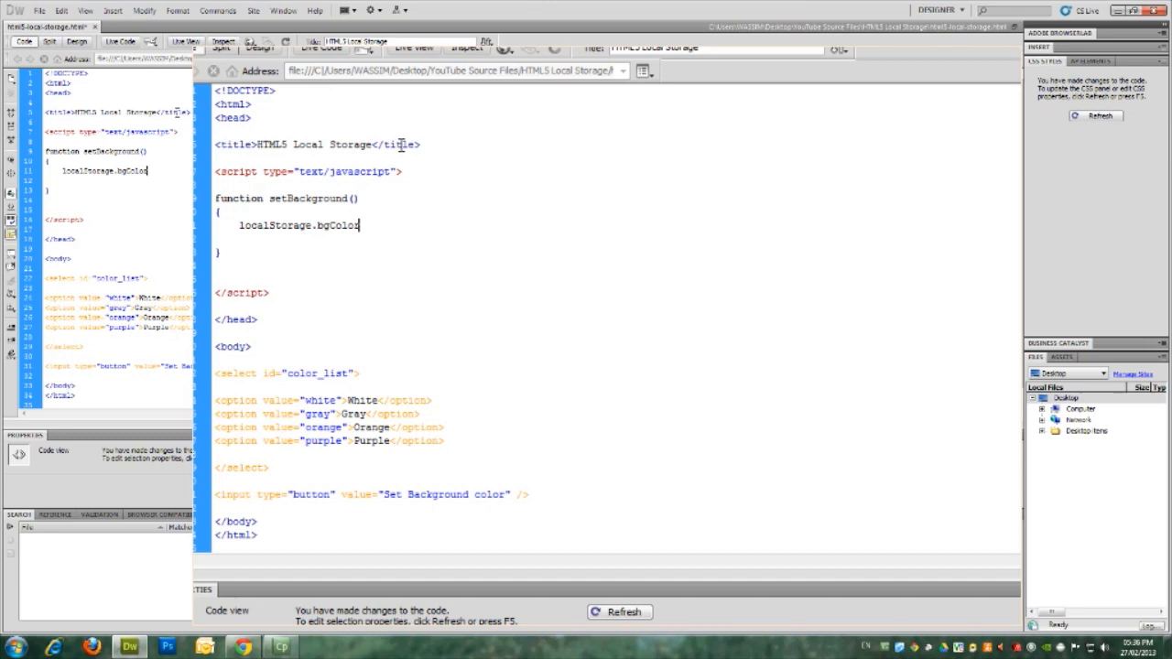
text(" ")
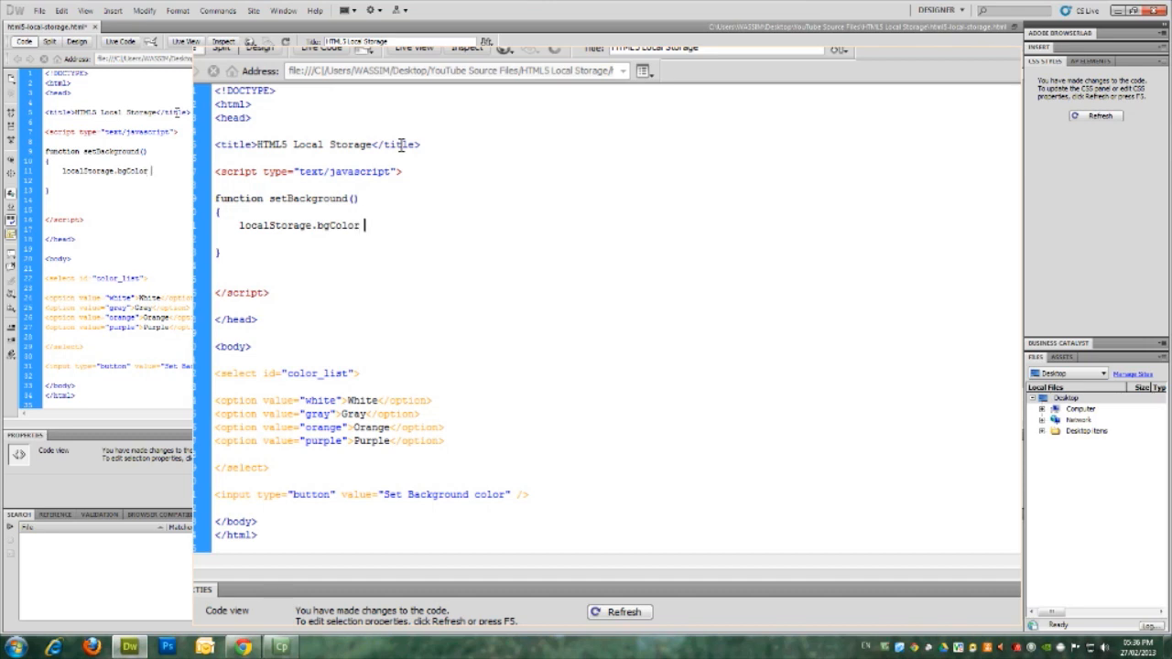
text(=)
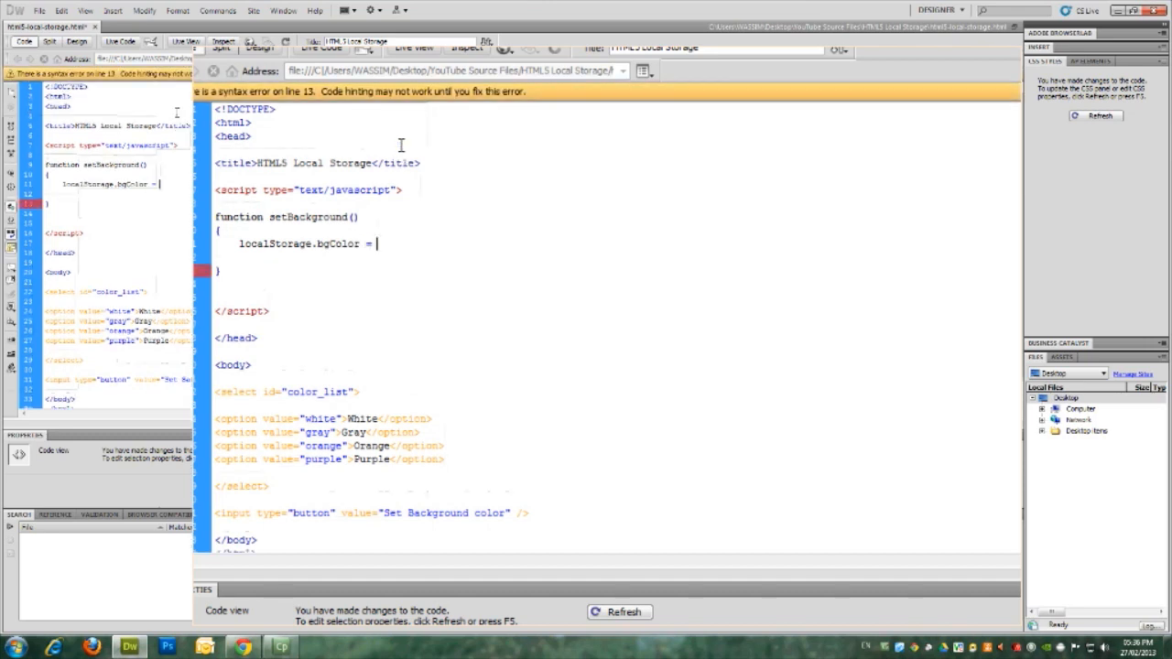
text(document)
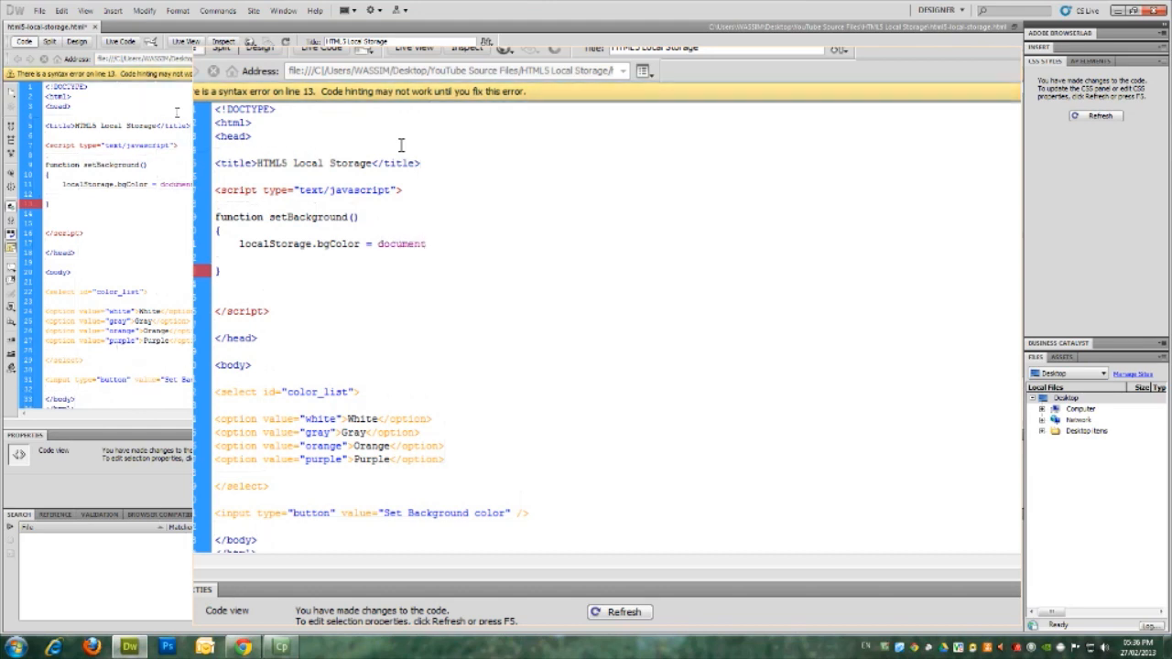
text(.)
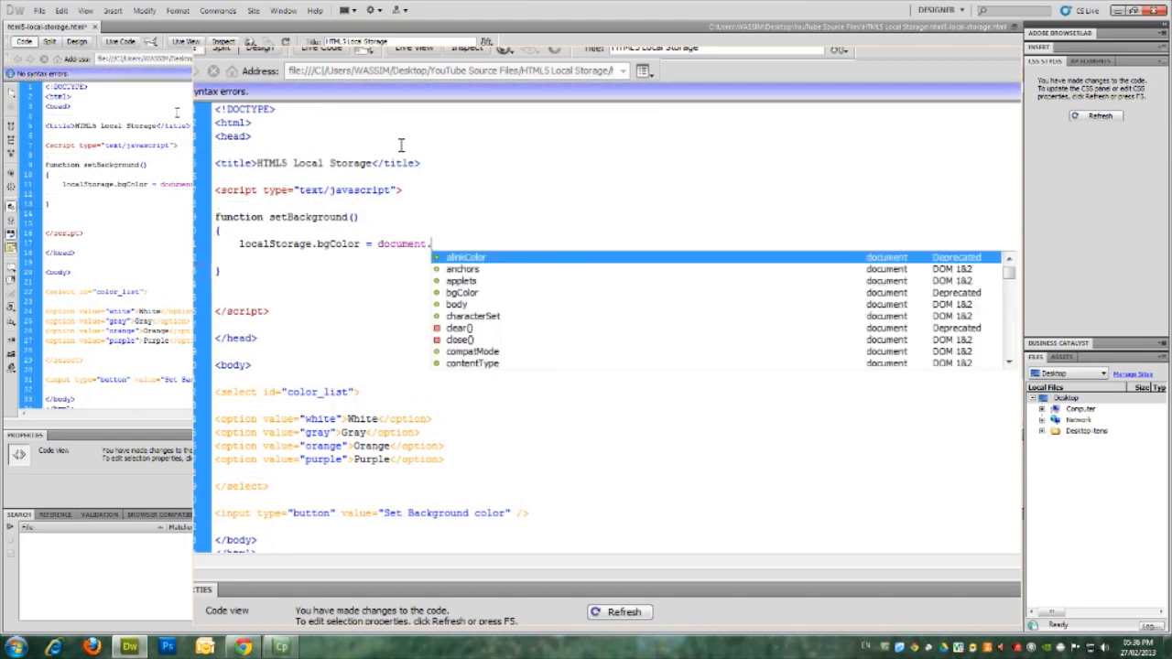
text(getElementById("color_list");)
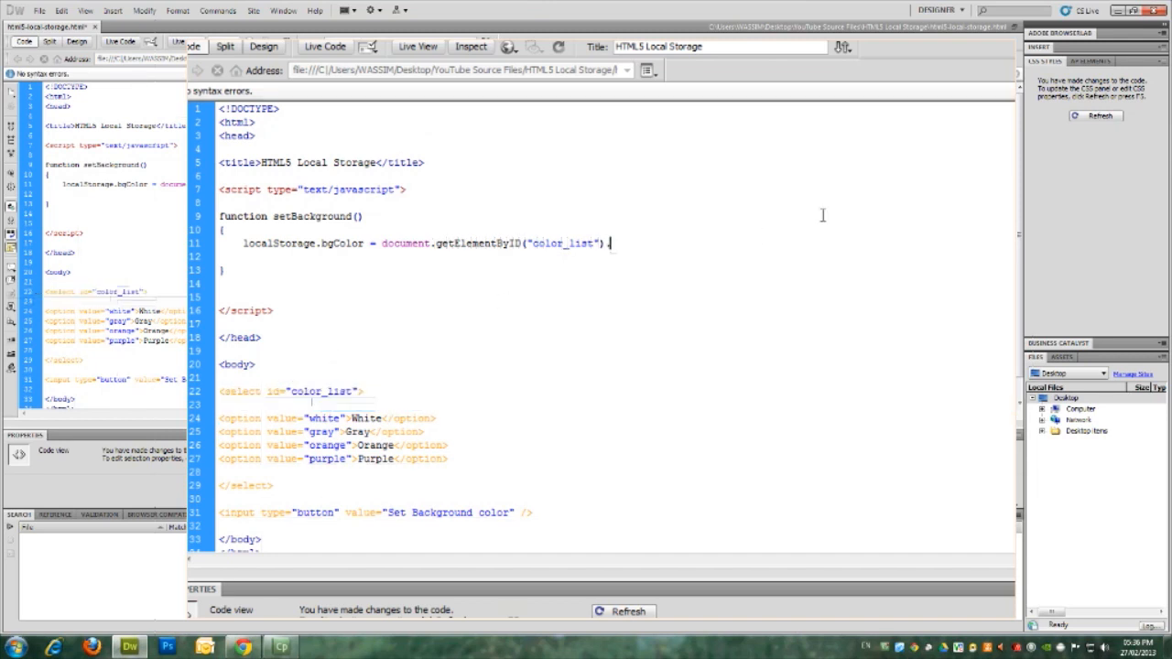
text(.value;)
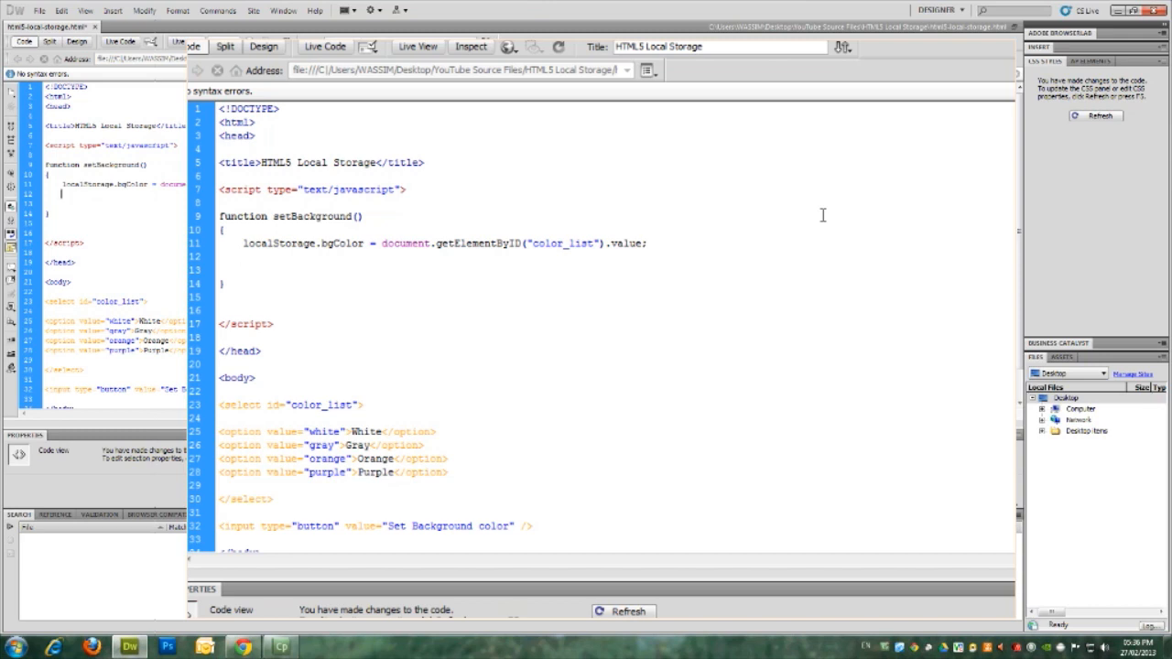
Step: Set document.body.style.backgroundColor to localStorage.bgColor on the next line
text(document)
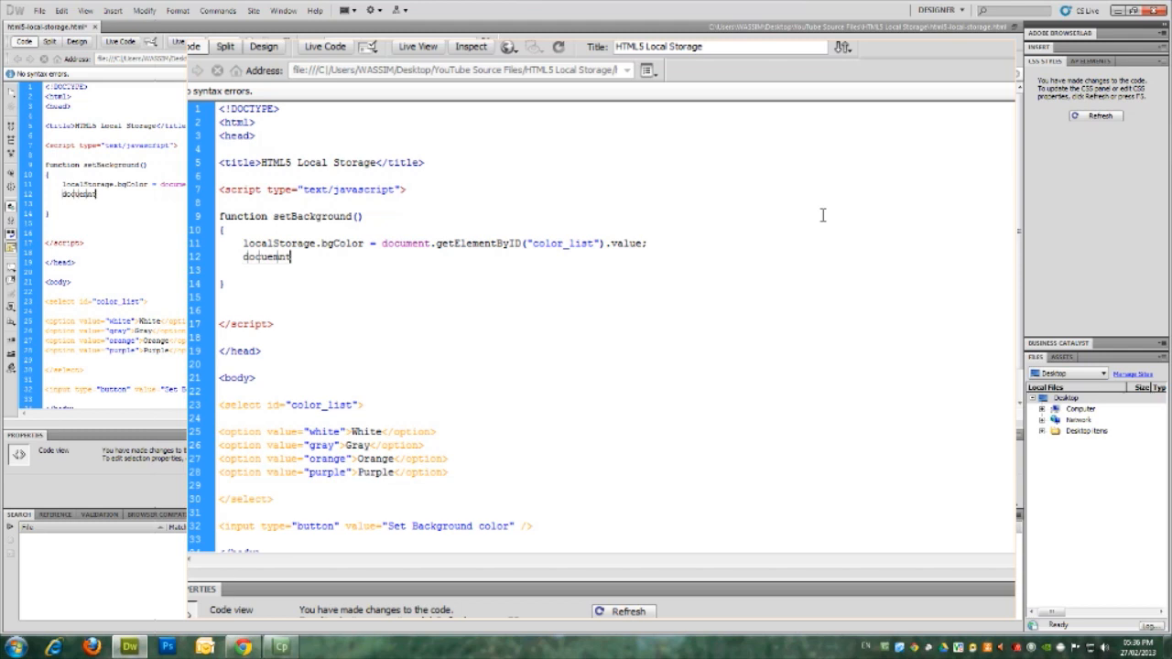
text(.body)
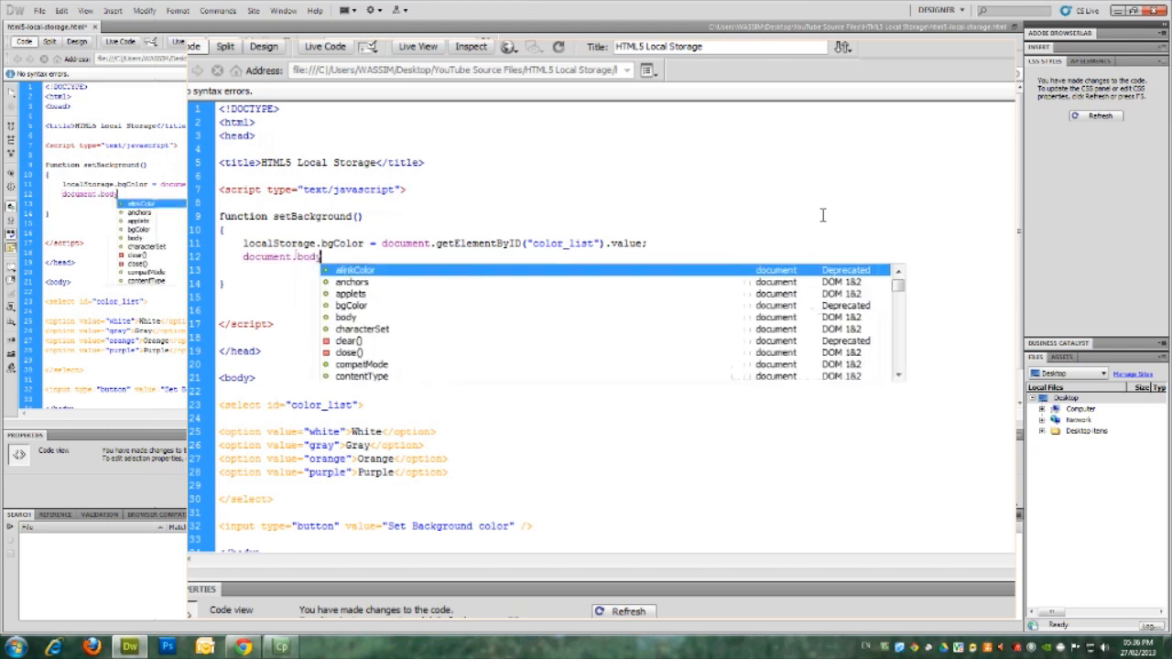
text(.style.backg)
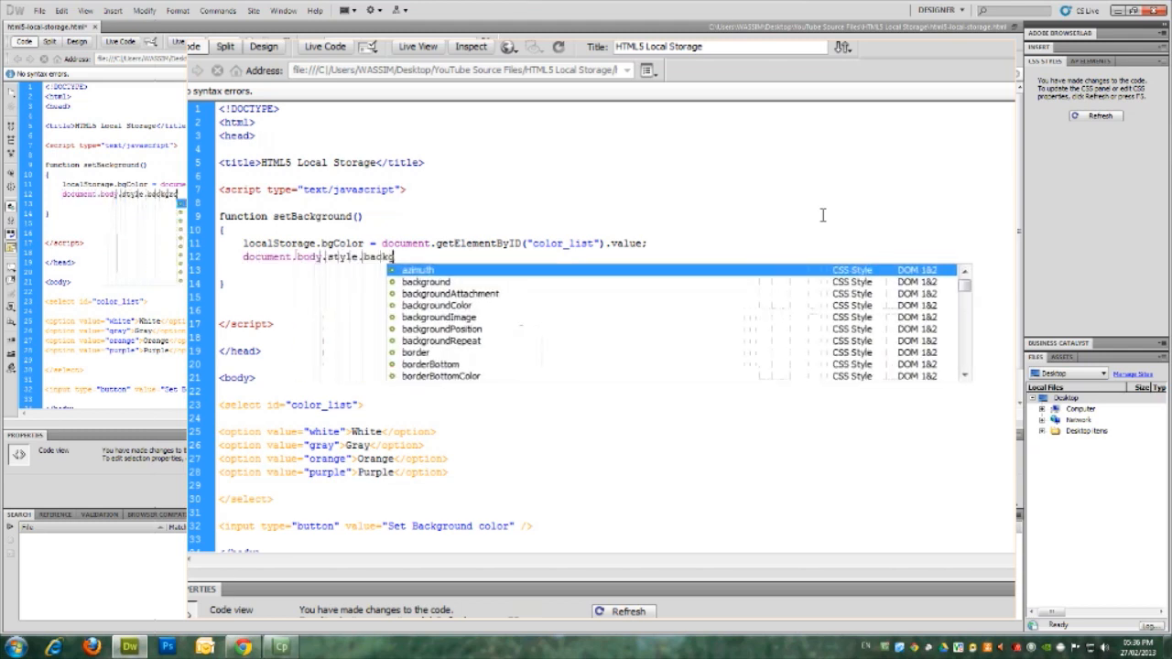
text(backgroundColor)
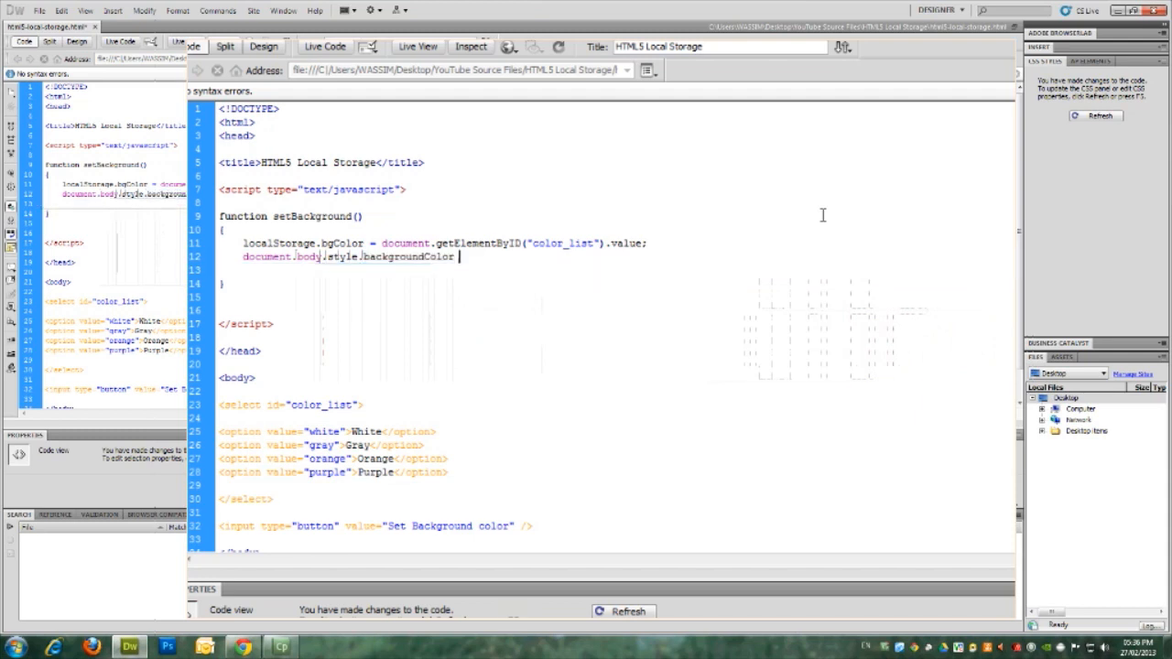
text(=)
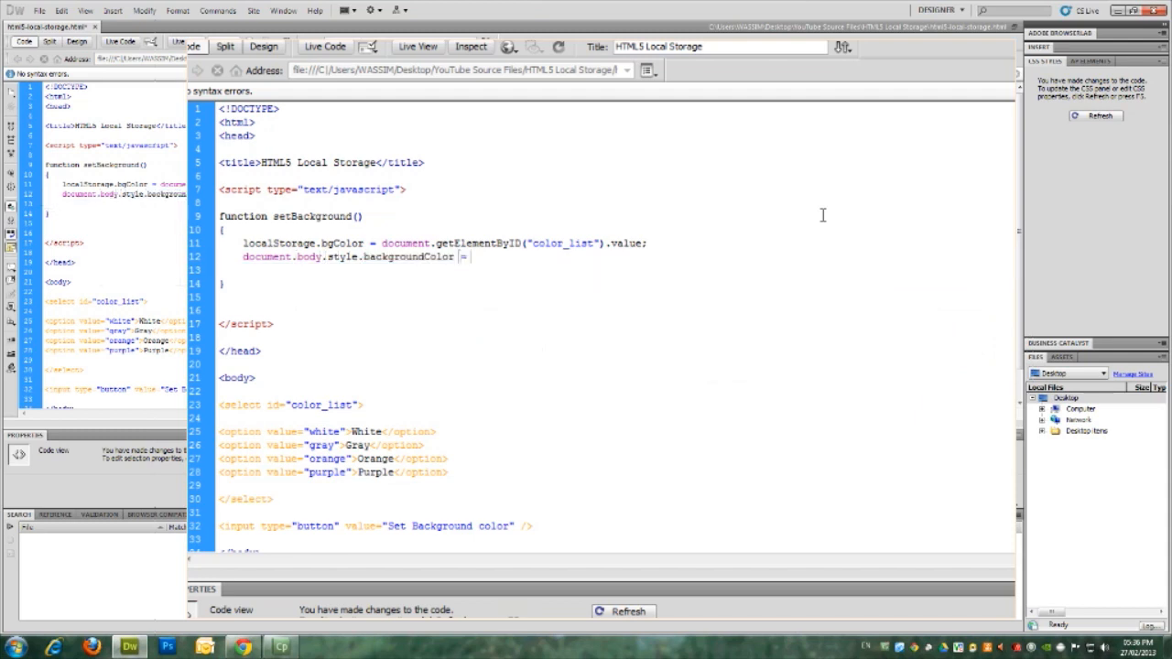
text(localStorage)
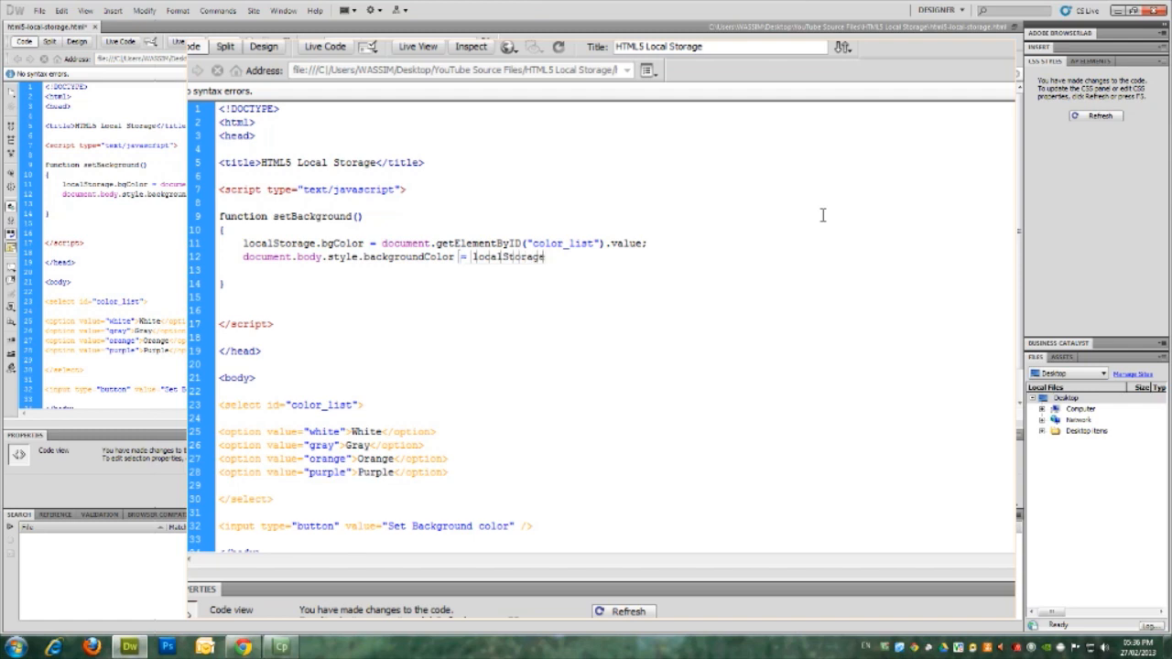
text(.bgColor;)
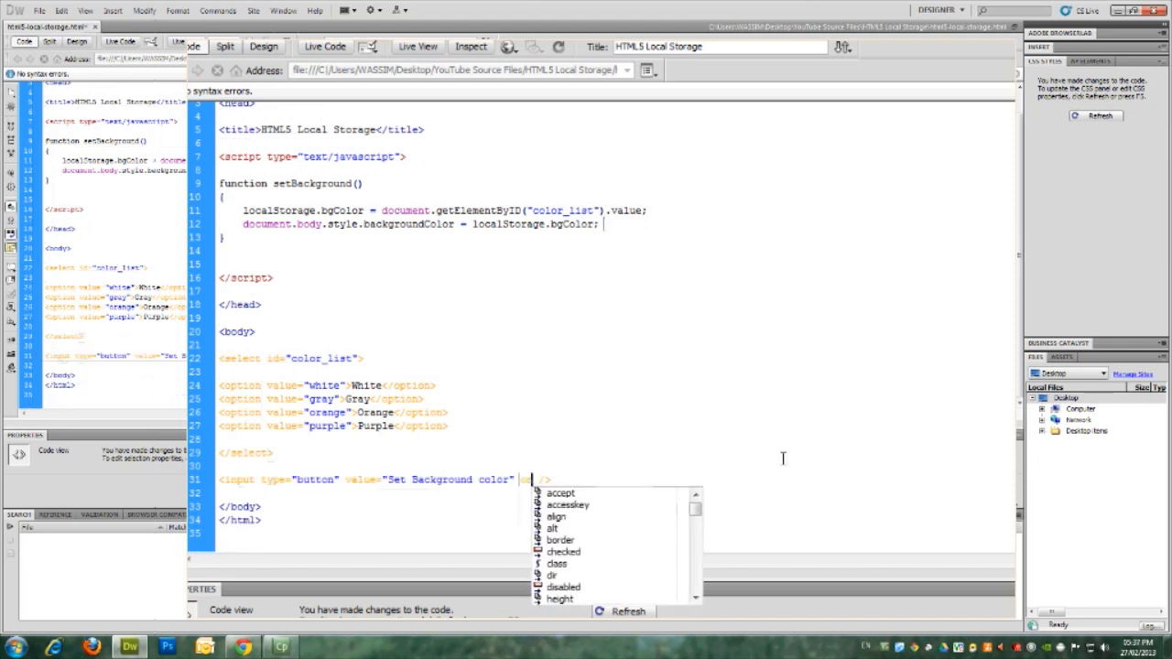
Step: Add onClick="javascript: setBackground();" to the Set Background color button
text(onClick)
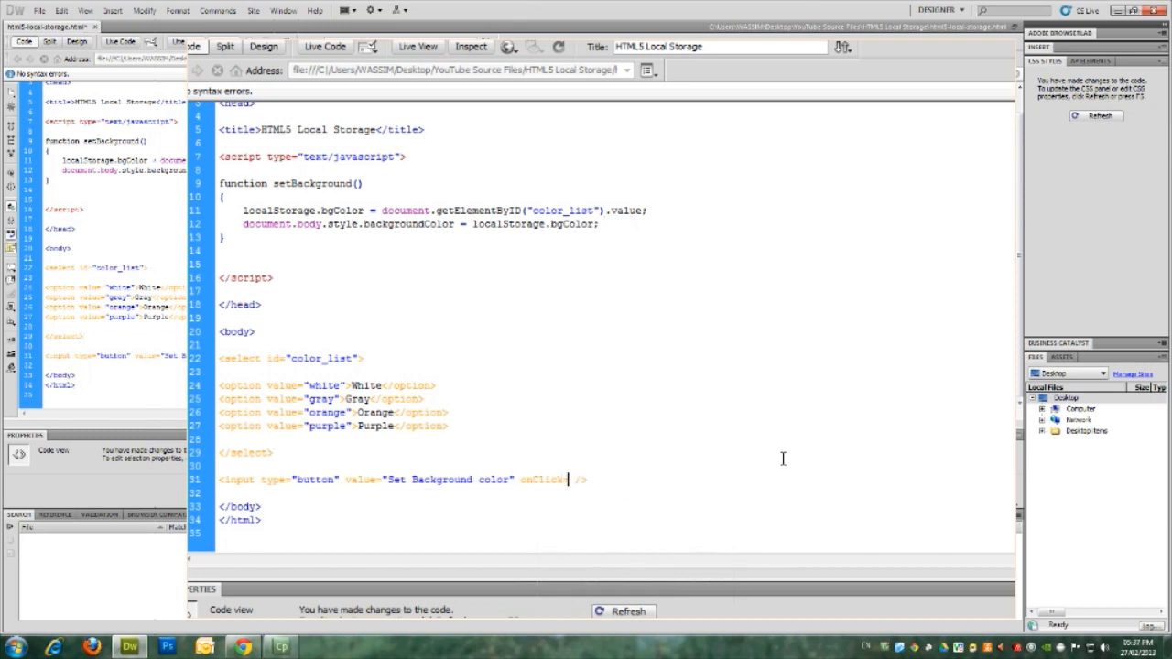
text(javascript:)
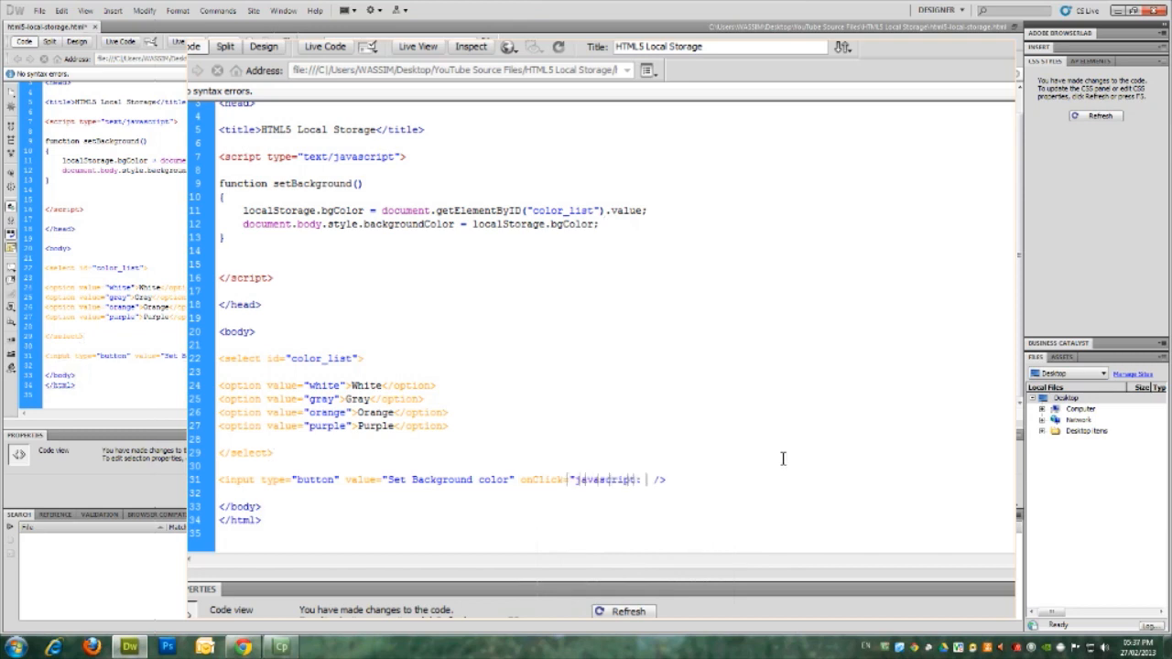
text(setBackground()1)
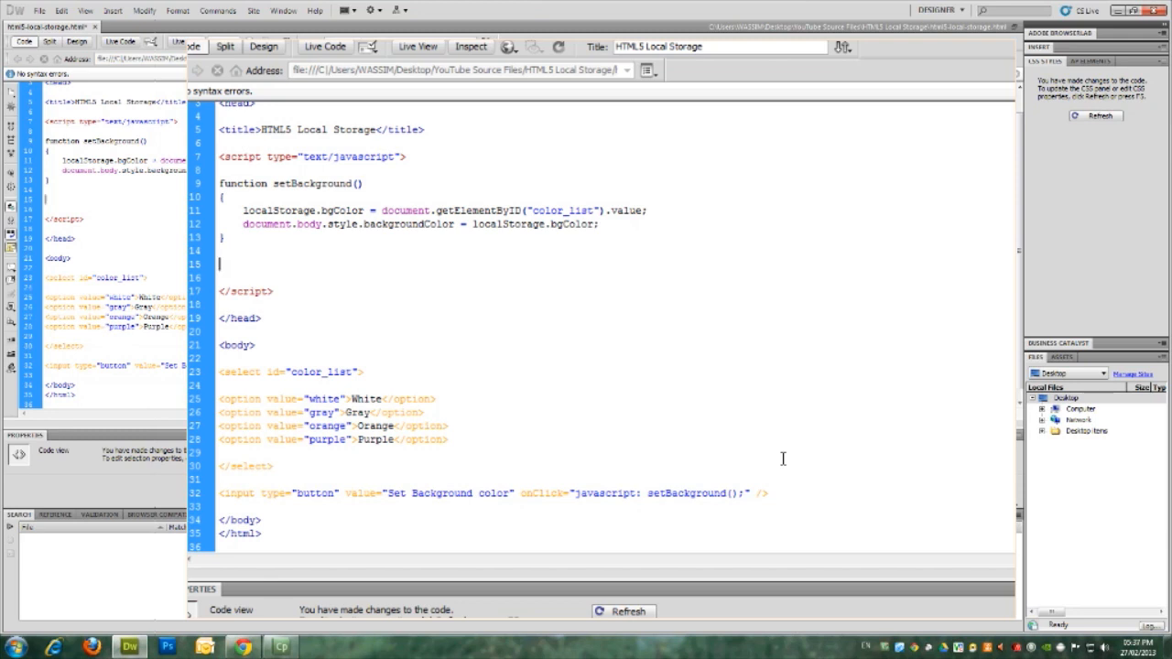
Step: Type an empty loadBackground() function below setBackground() and place the cursor inside it
text(function loadBackground()
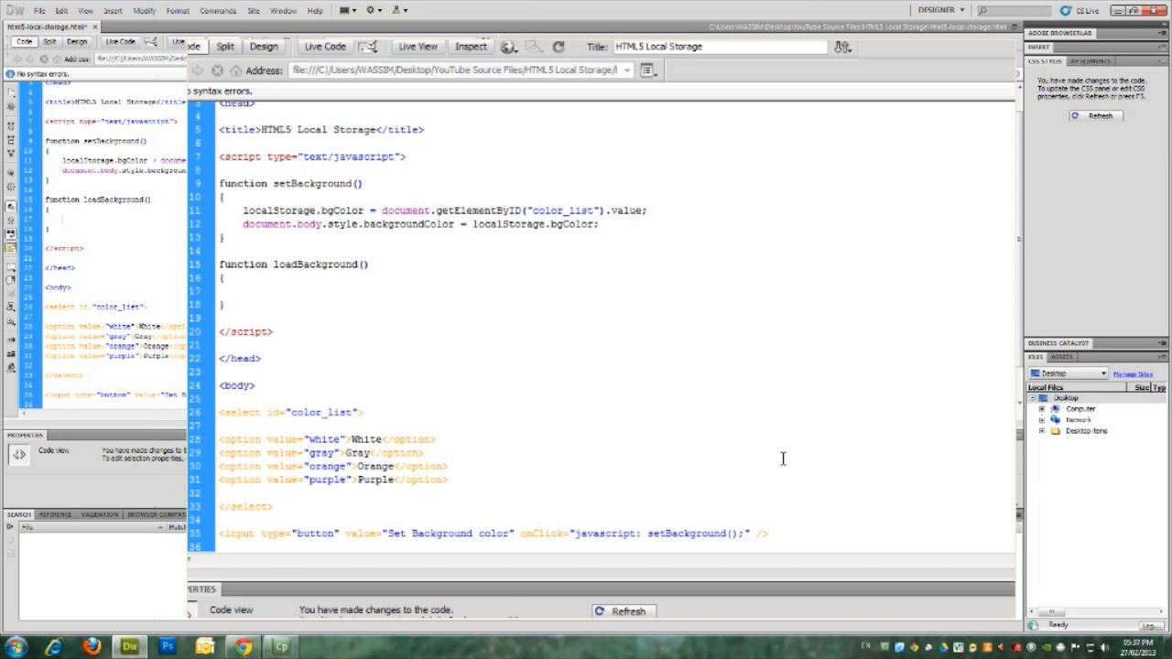
click(241, 291)
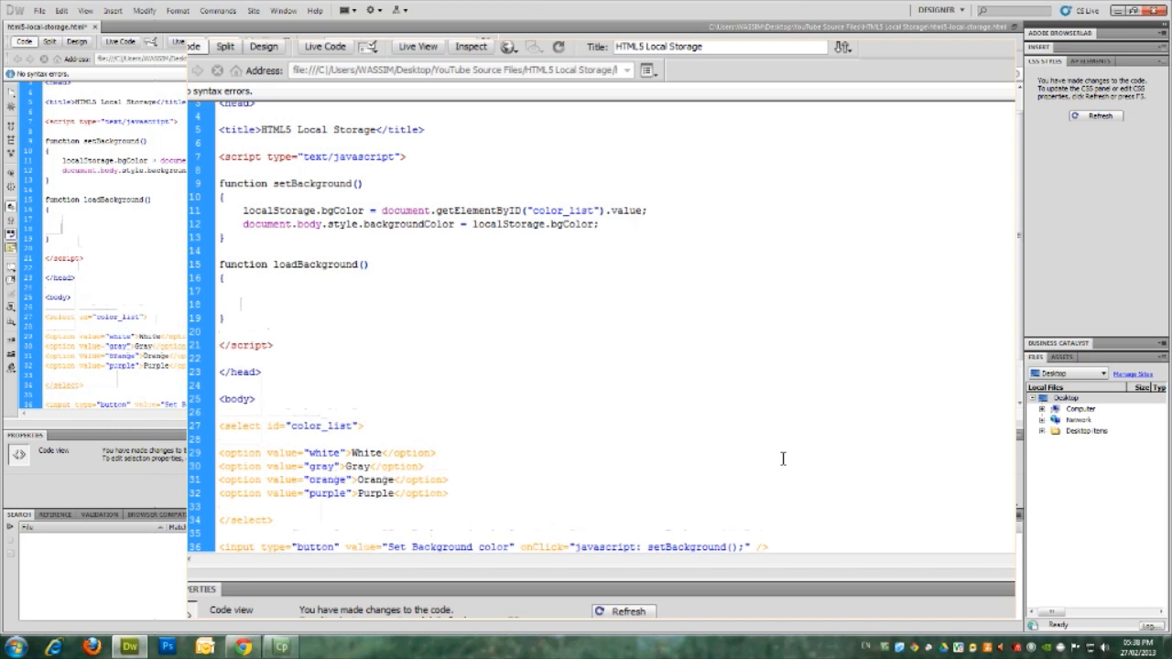
Step: In loadBackground, add if (localStorage.bgColor.length == 0) that sets localStorage.bgColor to "white"
text(if()
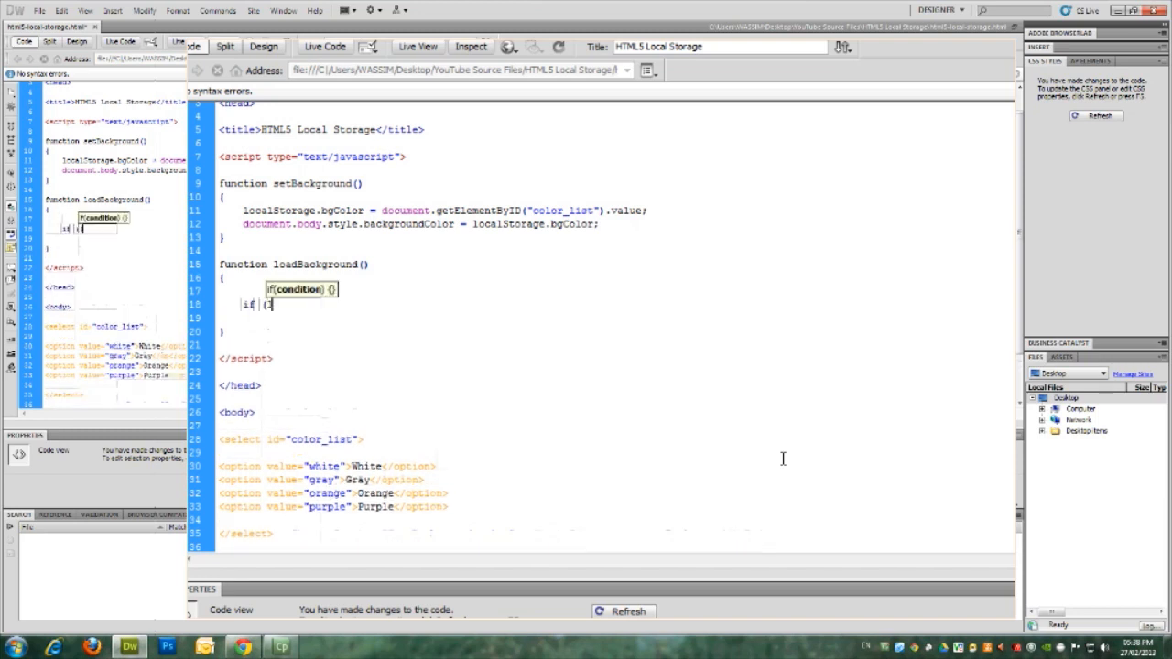
text(localStorage.b)
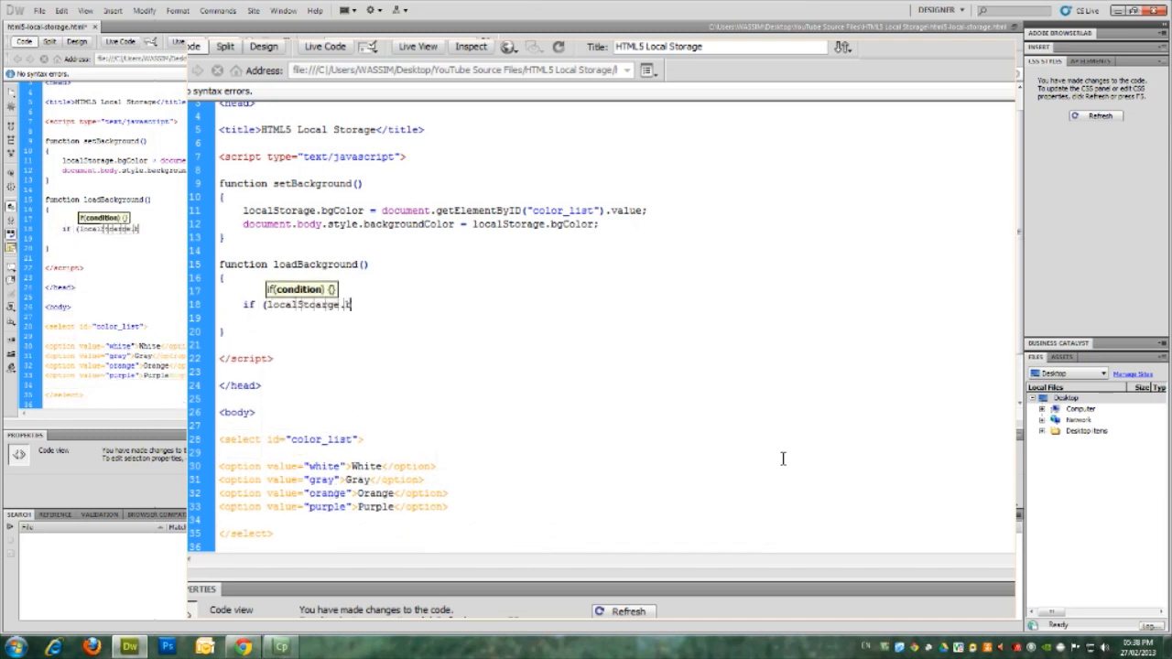
text(bgCo)
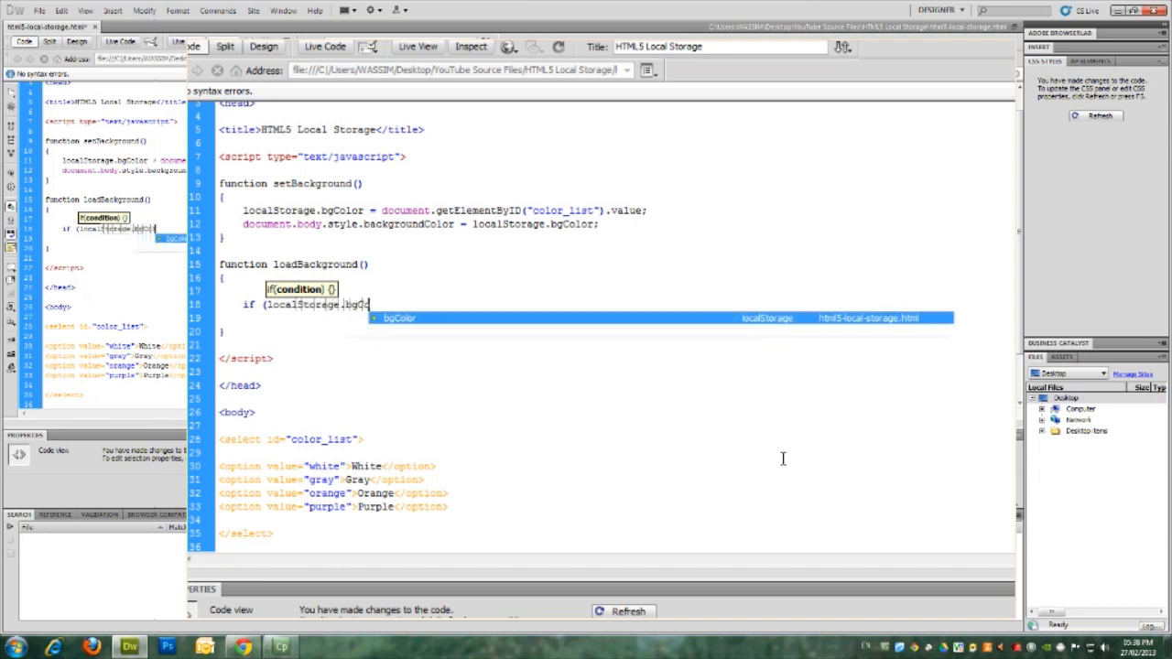
text(olor)
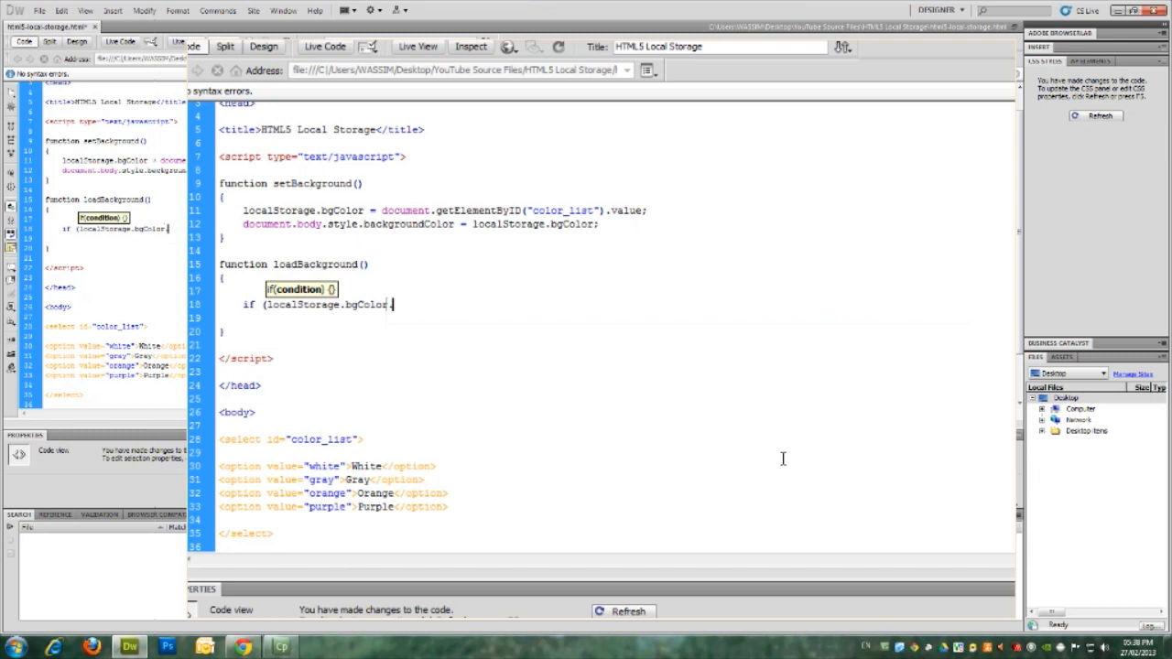
text(.length)
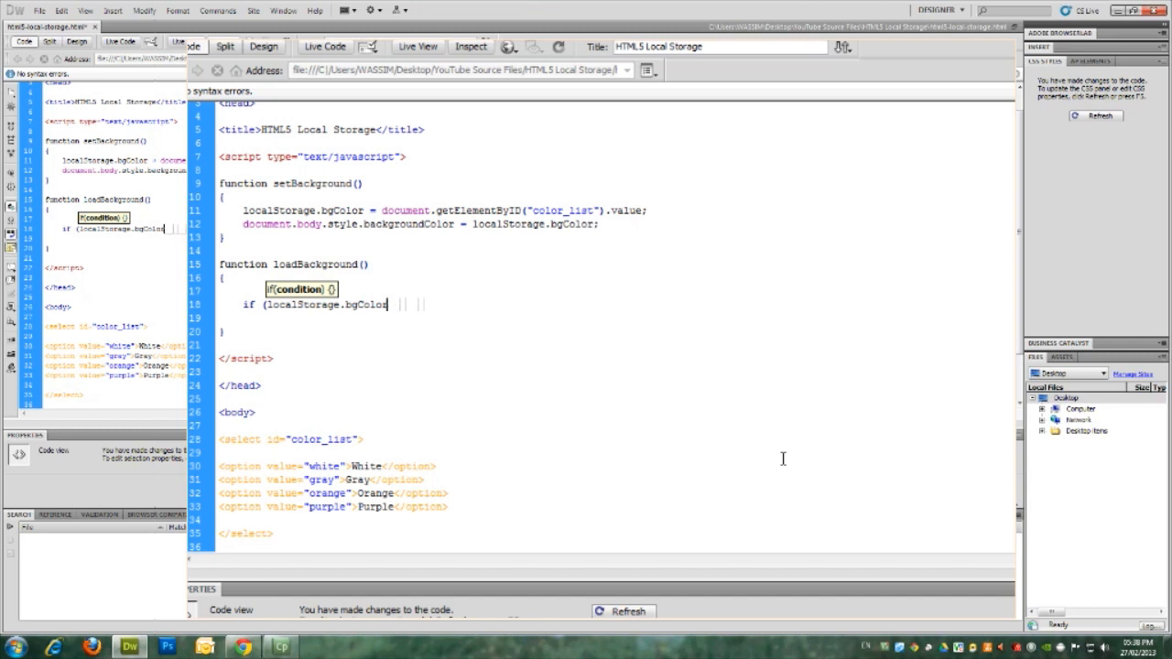
text(.length = 0)
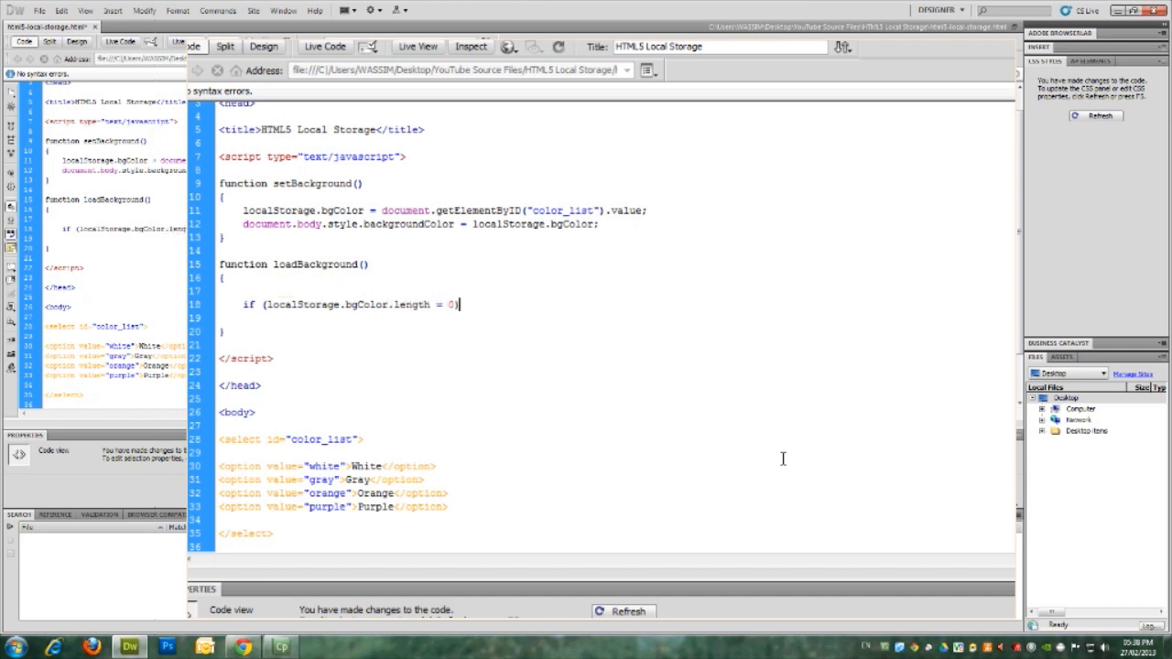
text(=)
text(localStorag)
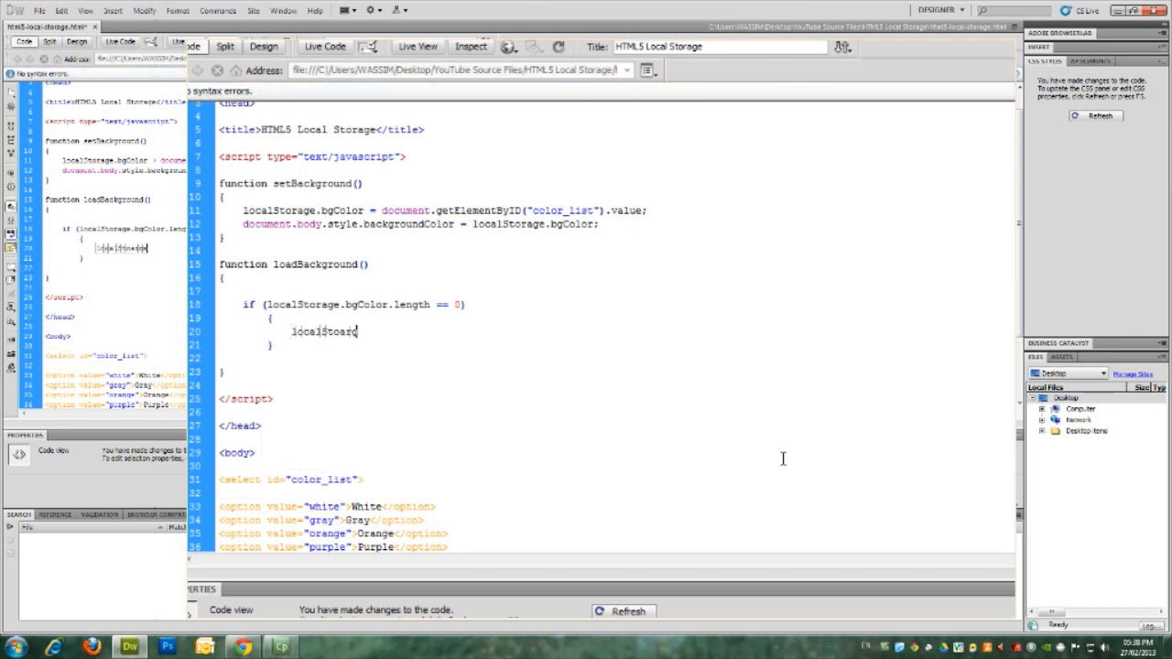
text(.bgColor = "white";)
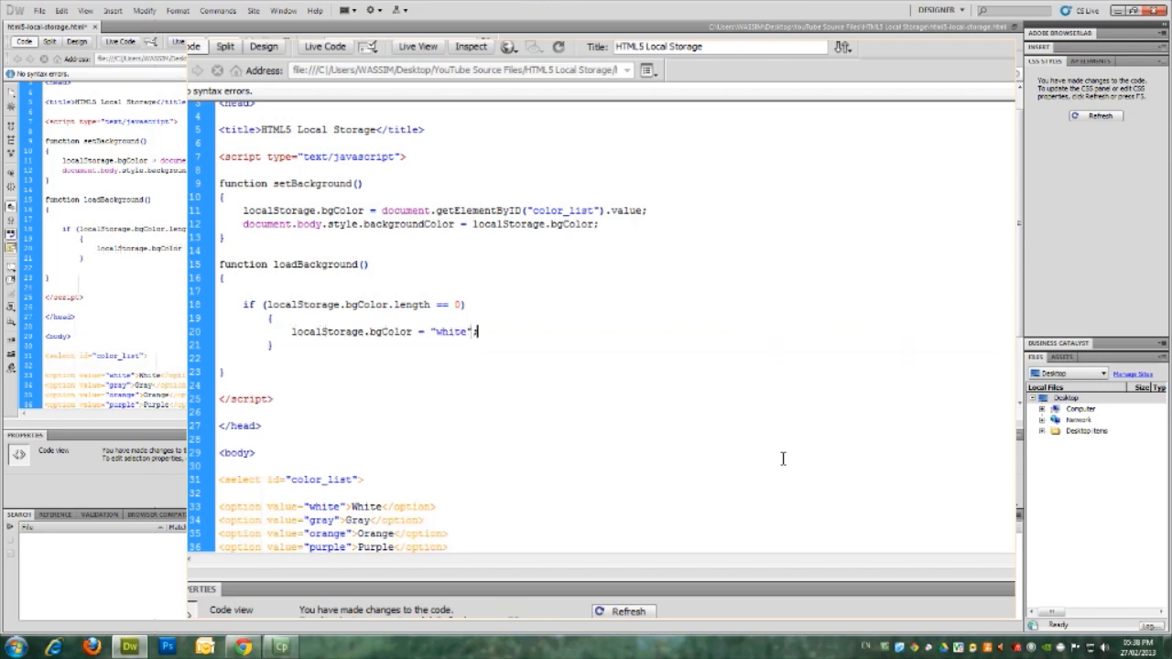
triple_click(375, 331)
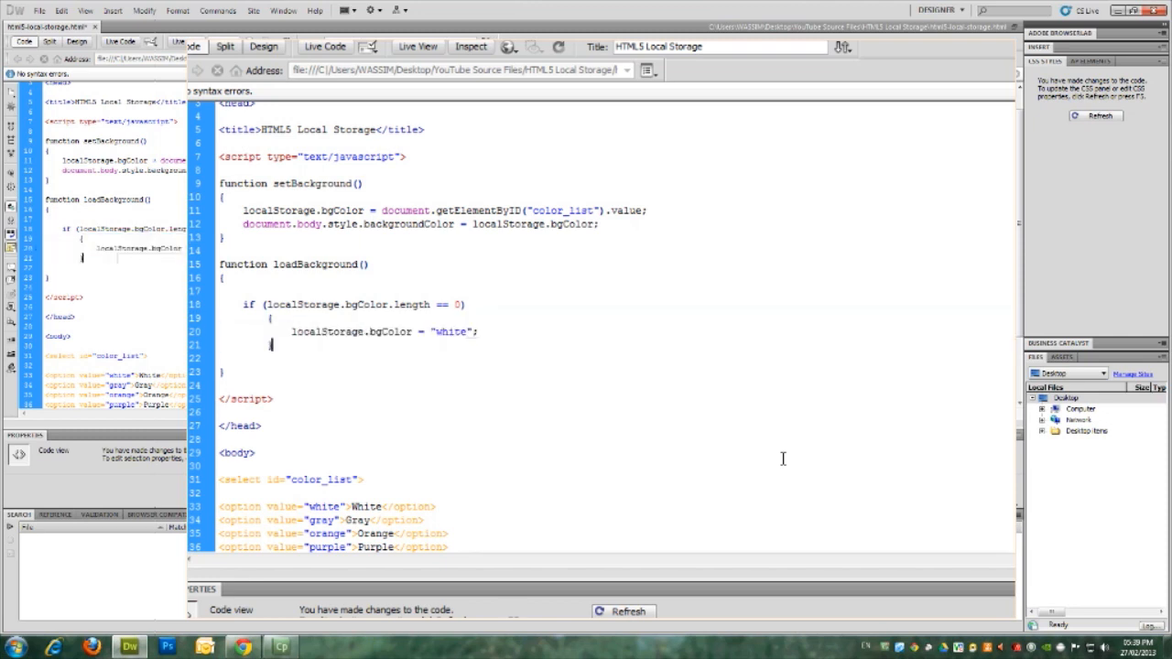
Step: Add an else block setting document.body.style.backgroundColor to localStorage.bgColor
text(else)
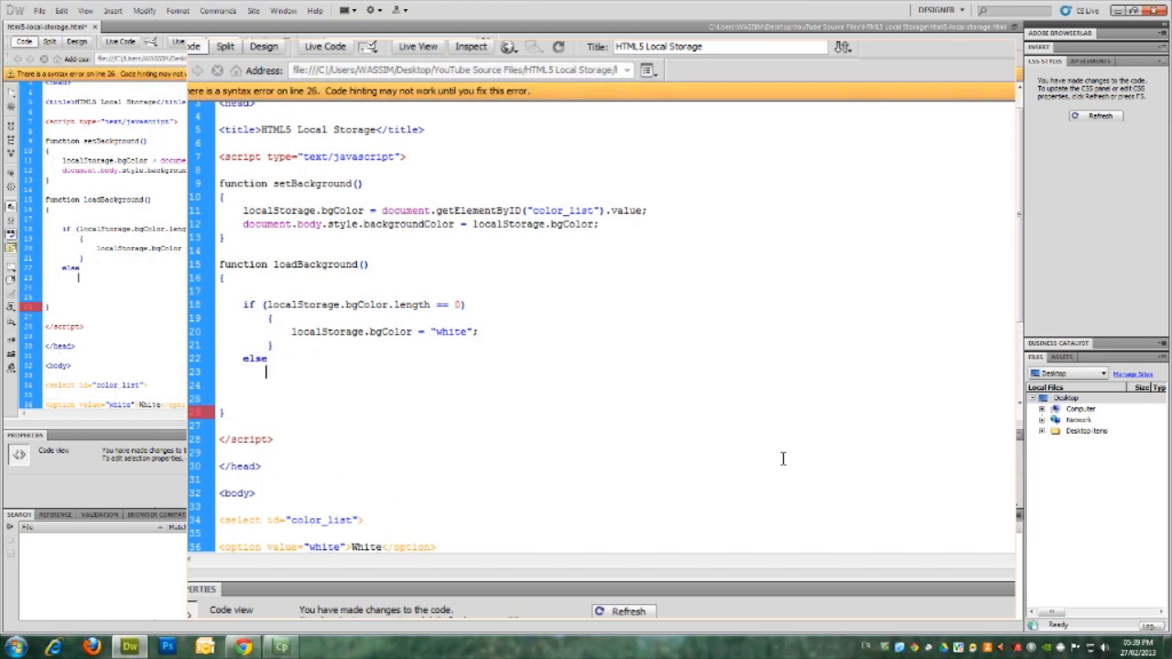
text({)
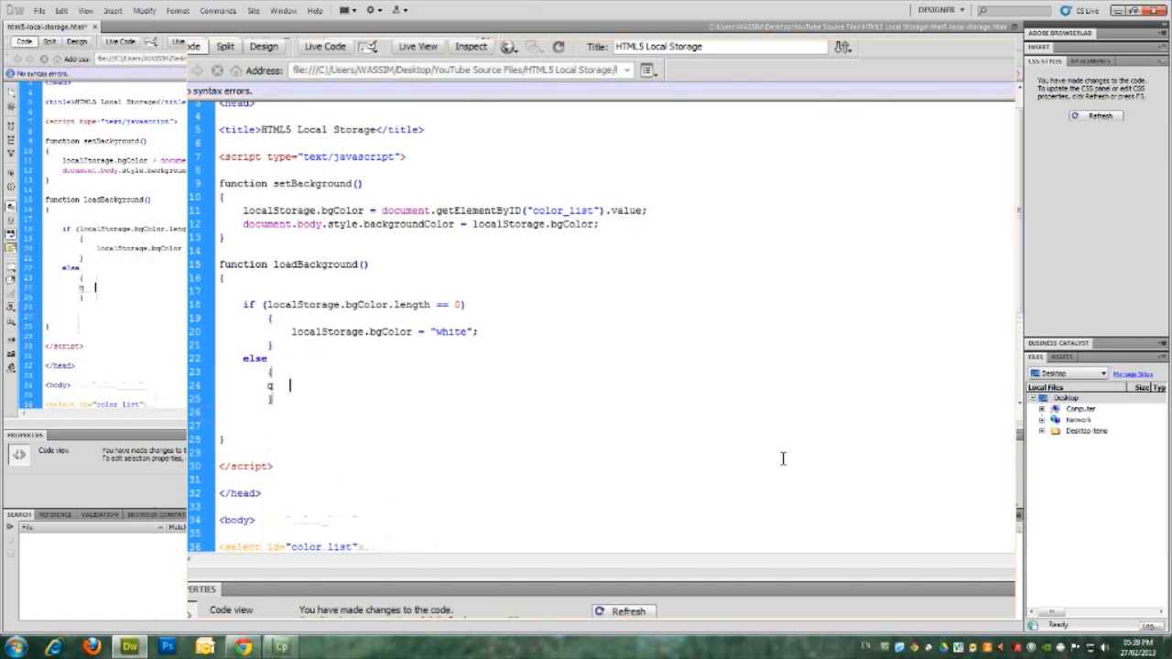
key(Backspace)
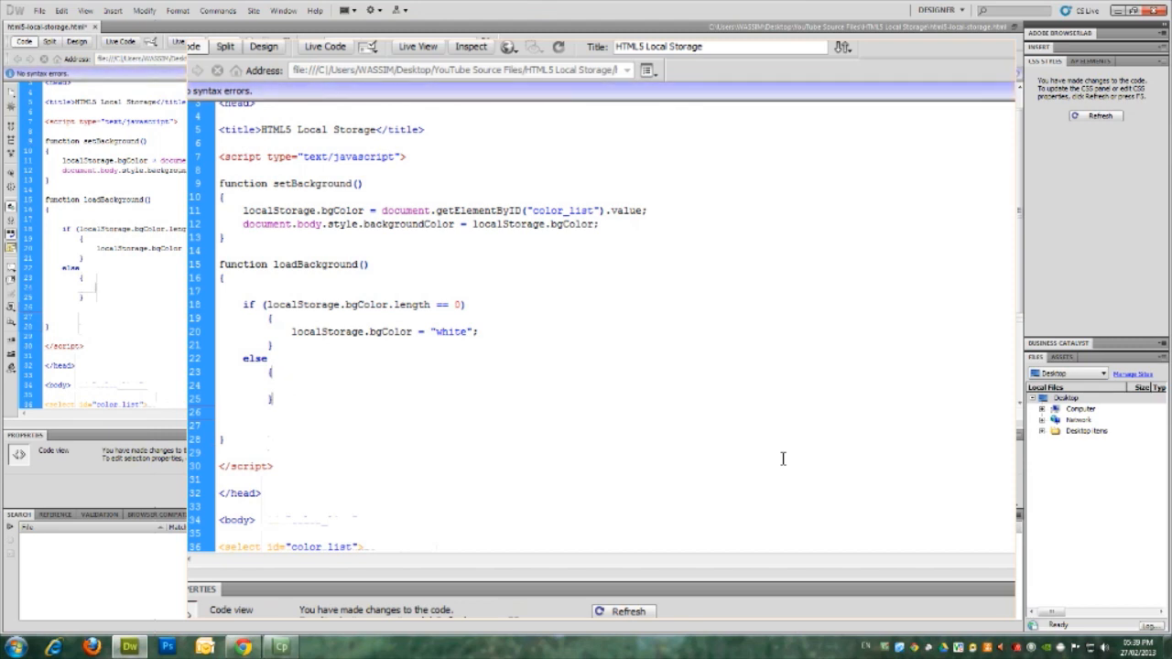
text(document.body)
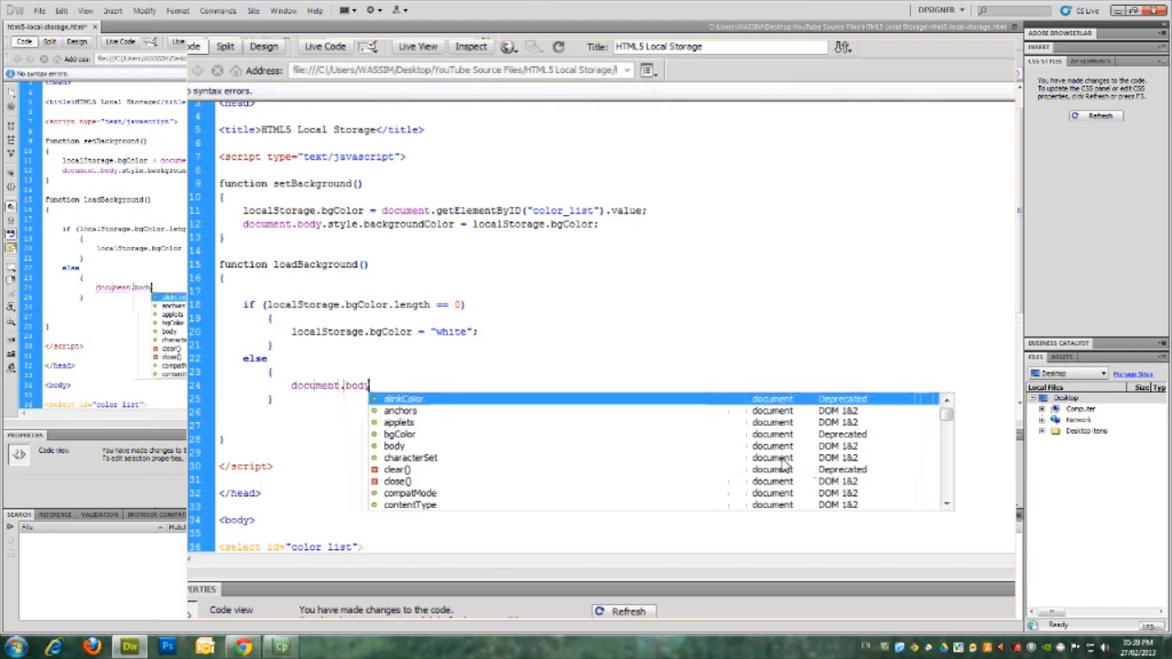
text(.style.backgroundColor = localStorage.bgColor;)
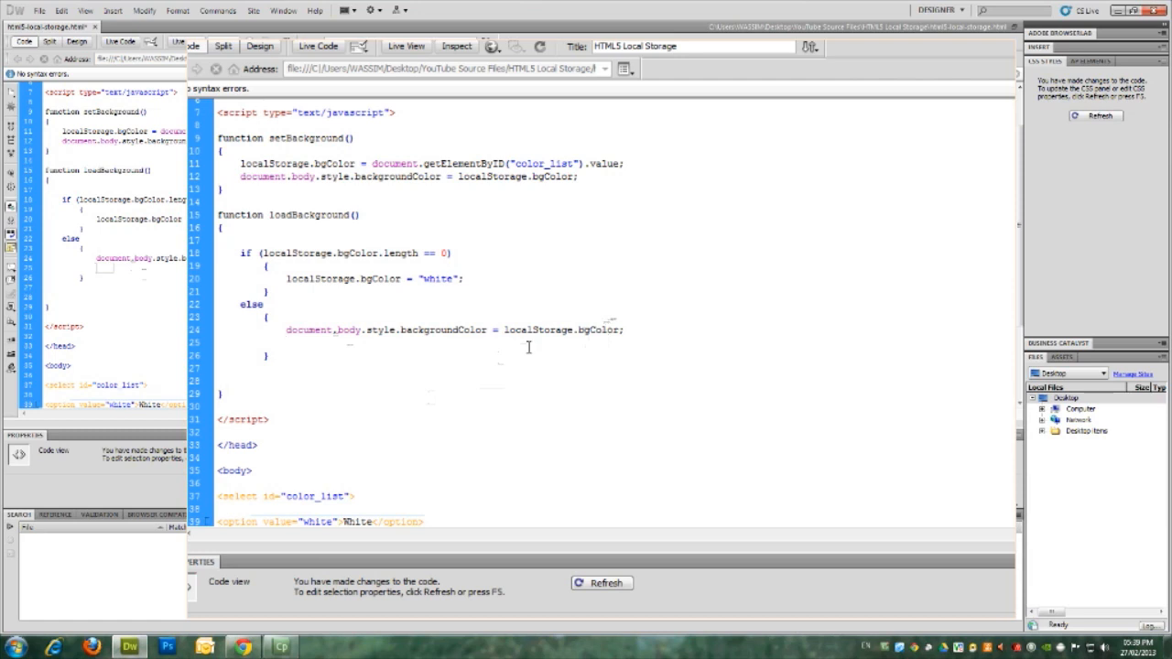
Step: Add document.getElementById("color_list").value = localStorage.bgColor to the else block
text(dd)
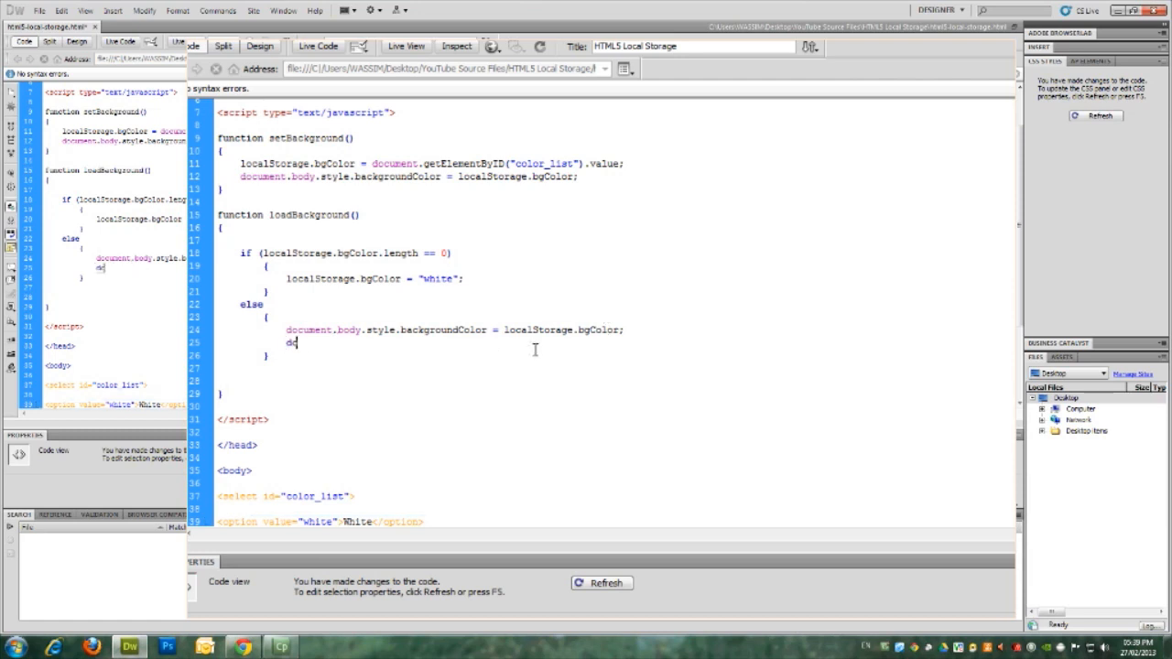
text(document.)
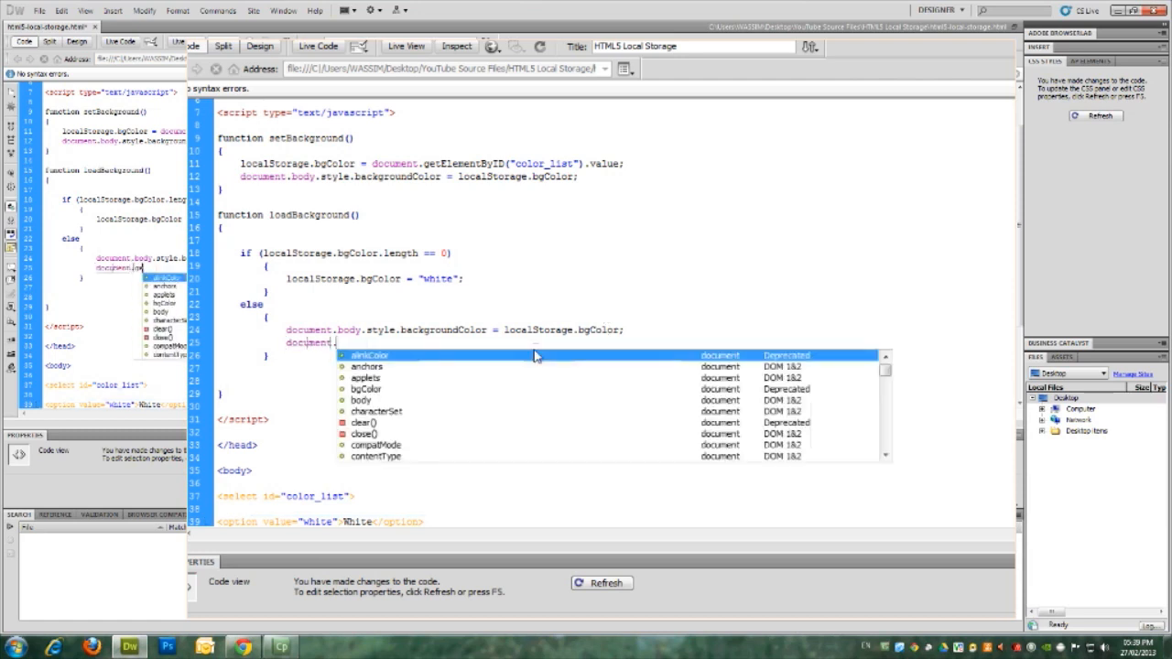
text(getElementById("color_list").value = localStorage)
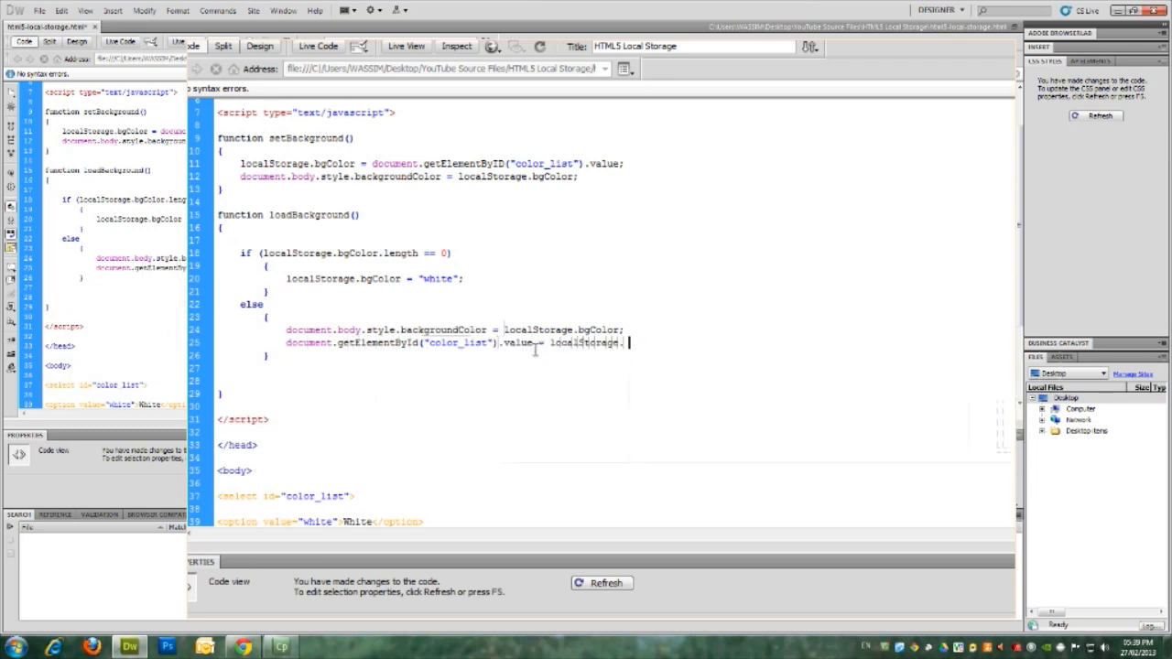
text(.)
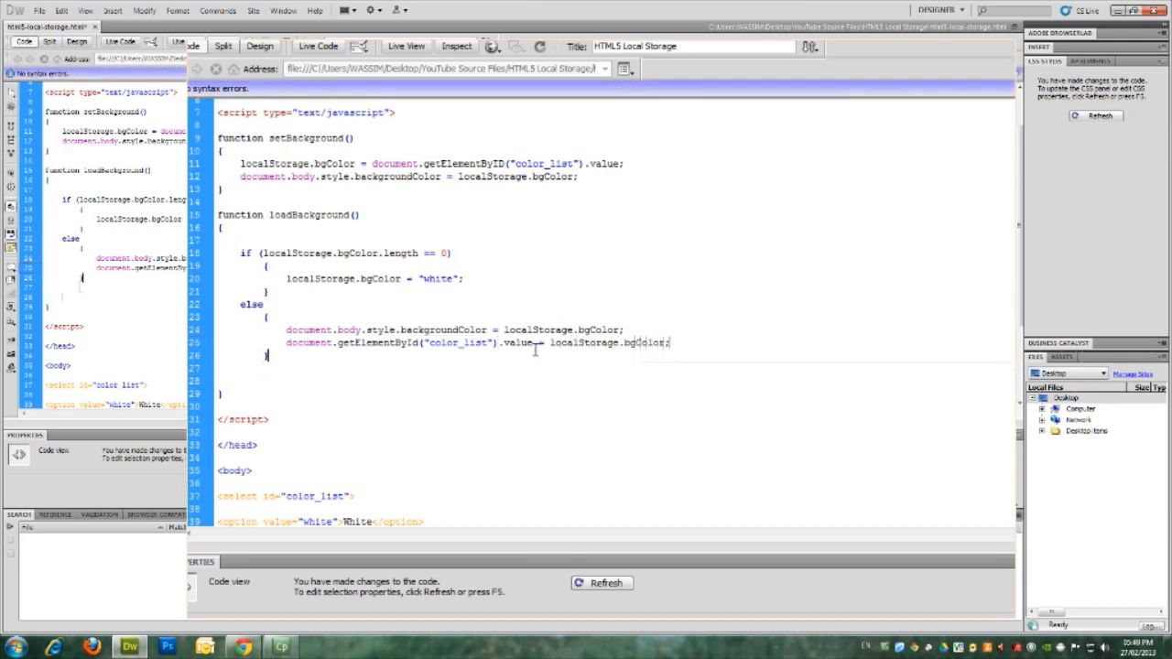
scroll(down, 3)
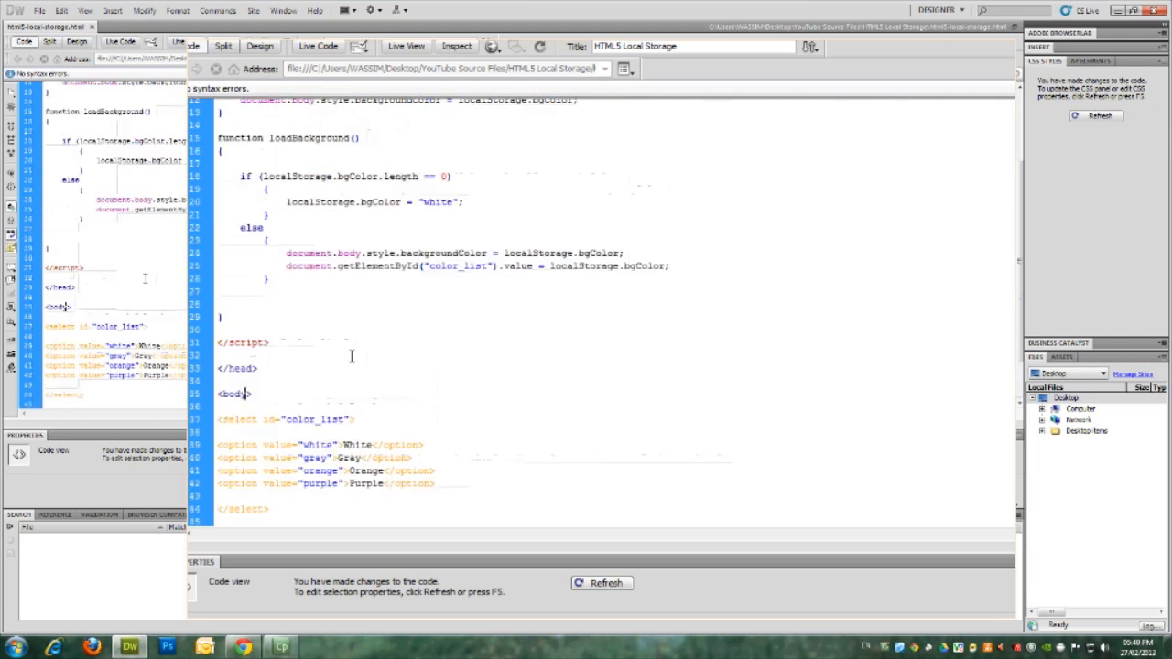
mouse_move(446, 425)
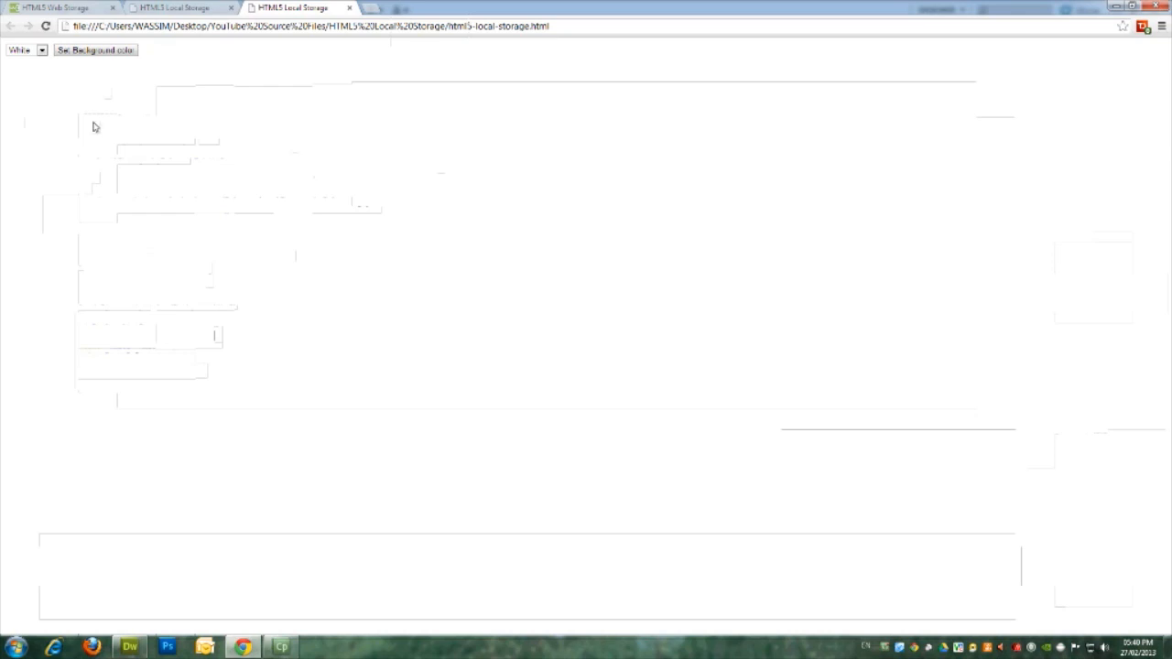
Step: Test Orange with Set Background Color in Chrome, then return to Dreamweaver
click(40, 50)
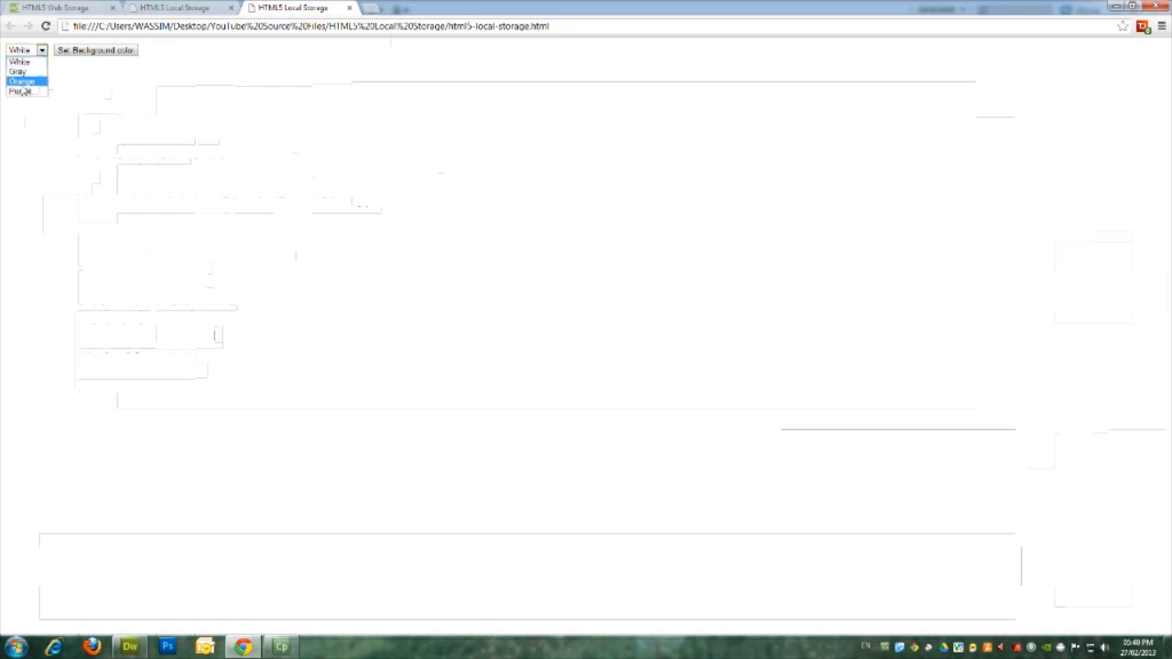
click(17, 78)
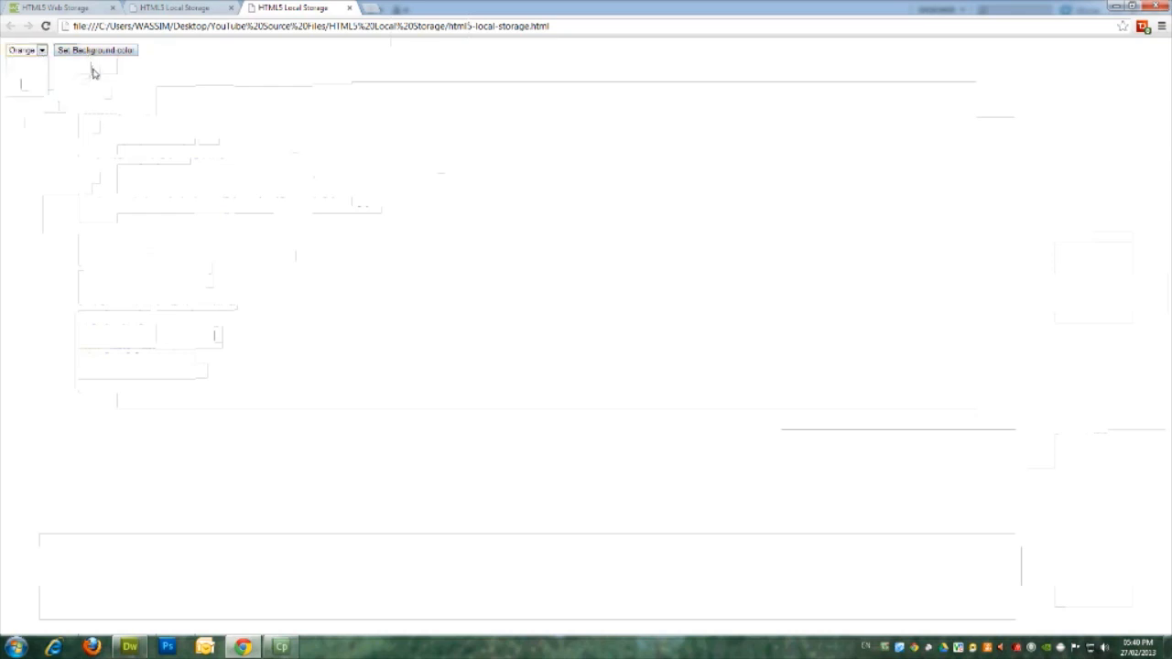
click(131, 643)
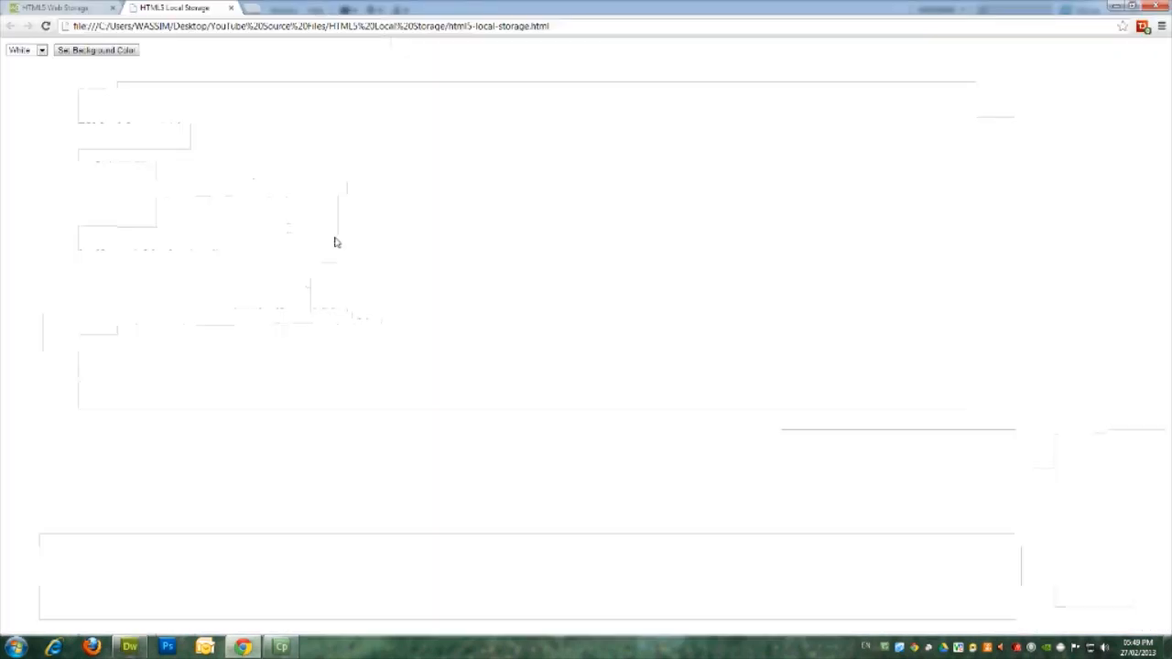
click(131, 643)
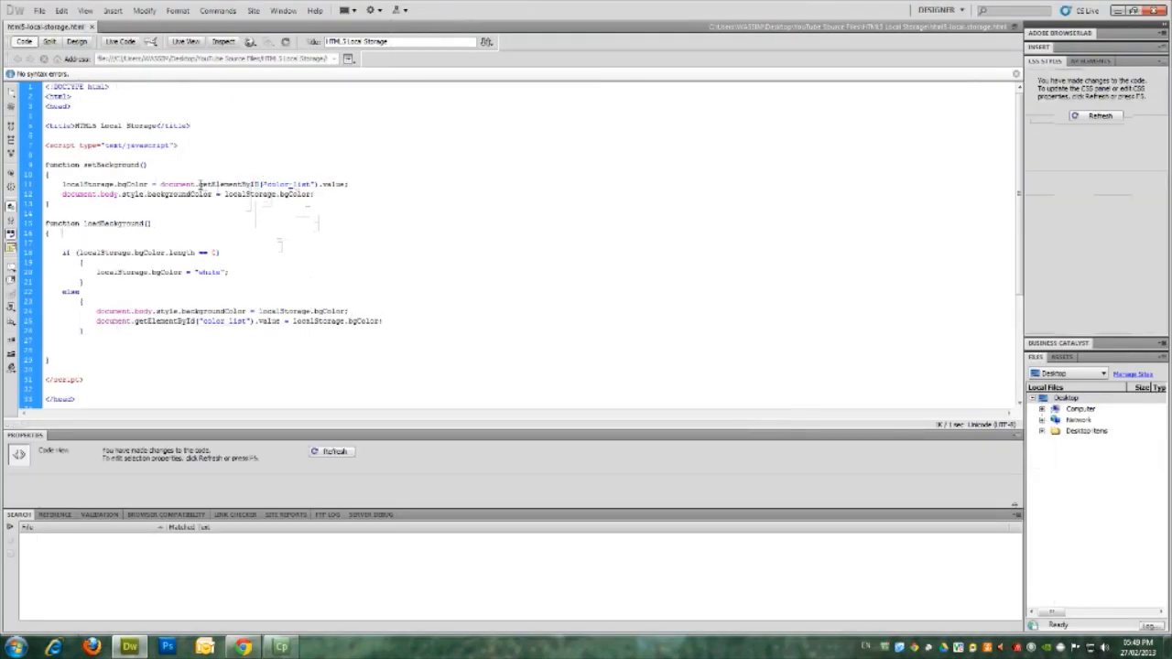
Step: Fix getElementById's capitalization on line 11 and preview the page in Chrome again
double_click(251, 184)
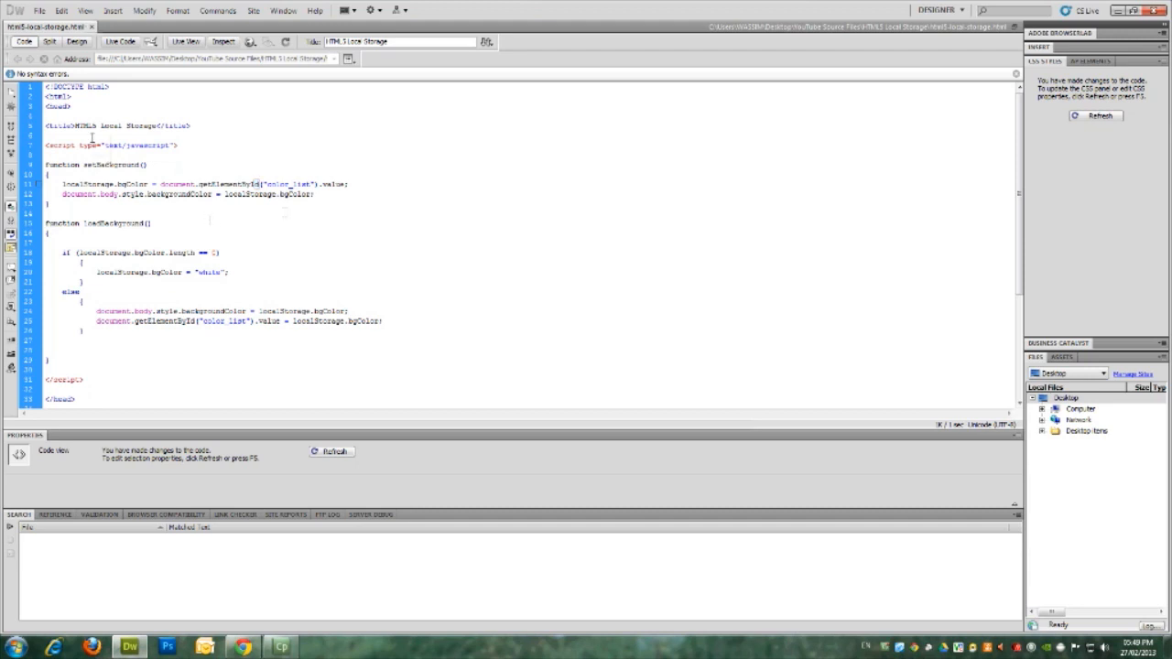
double_click(93, 88)
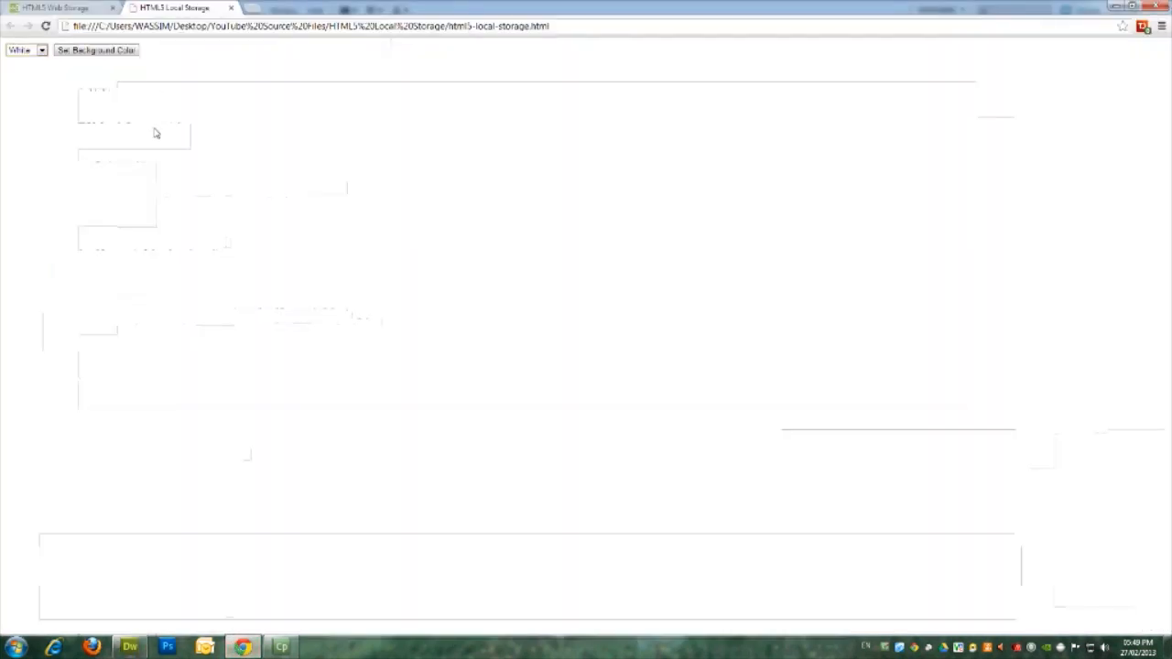
Step: Apply Gray, then Purple as the page background, then close Chrome
click(24, 51)
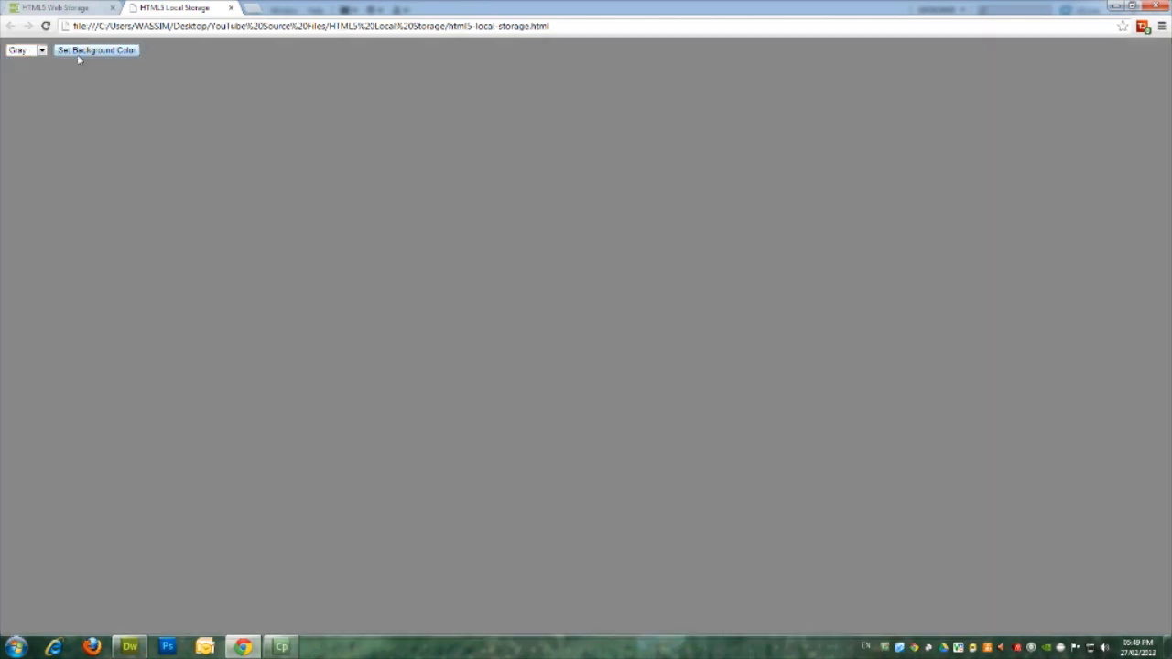
click(39, 51)
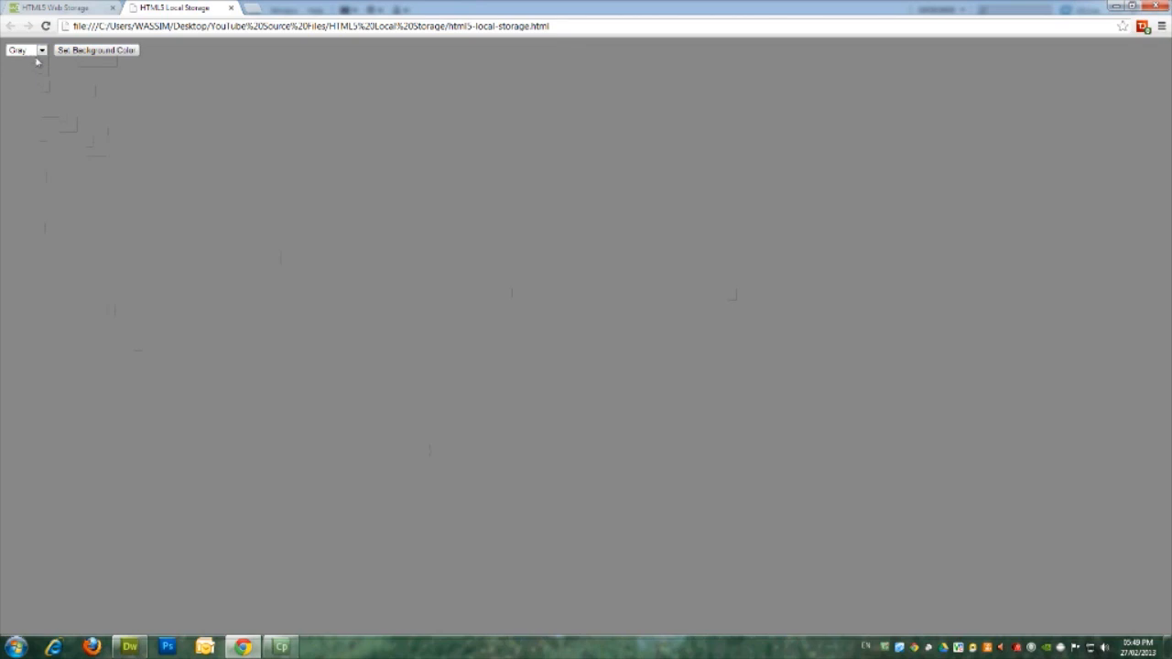
click(41, 51)
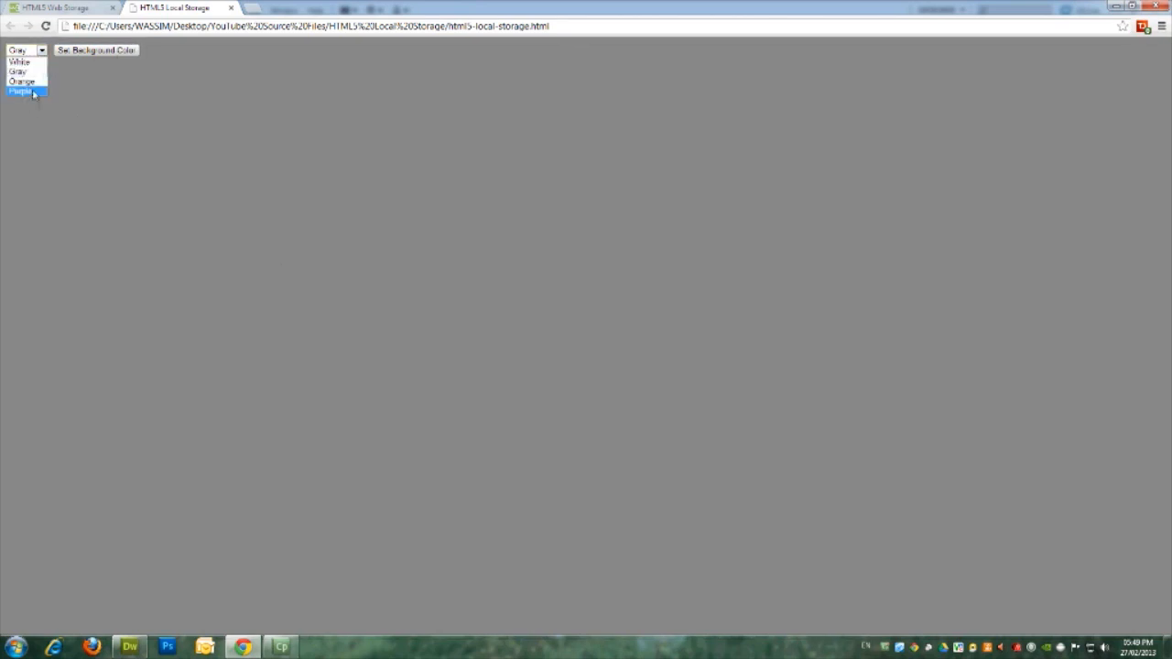
click(20, 92)
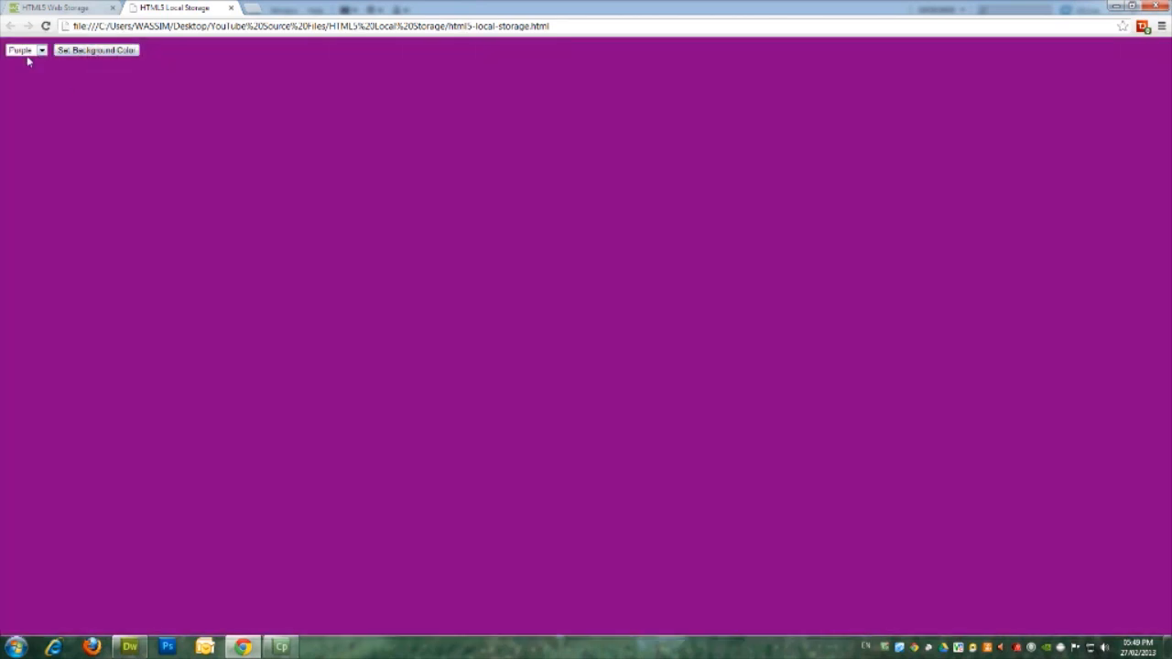
mouse_move(221, 99)
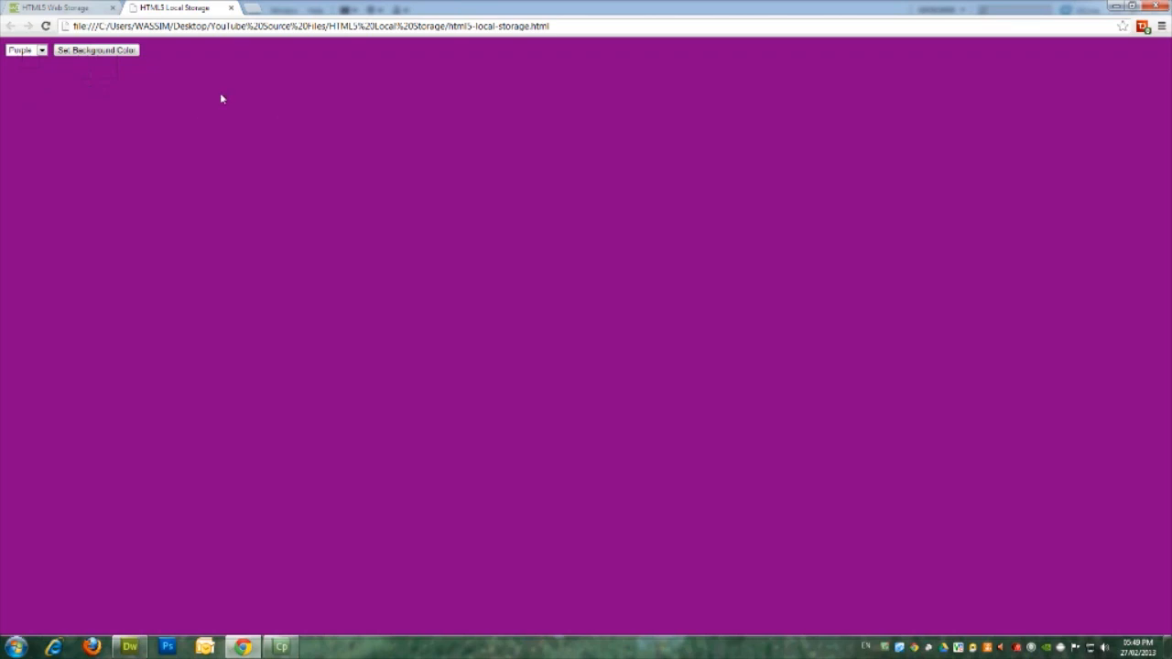
click(133, 644)
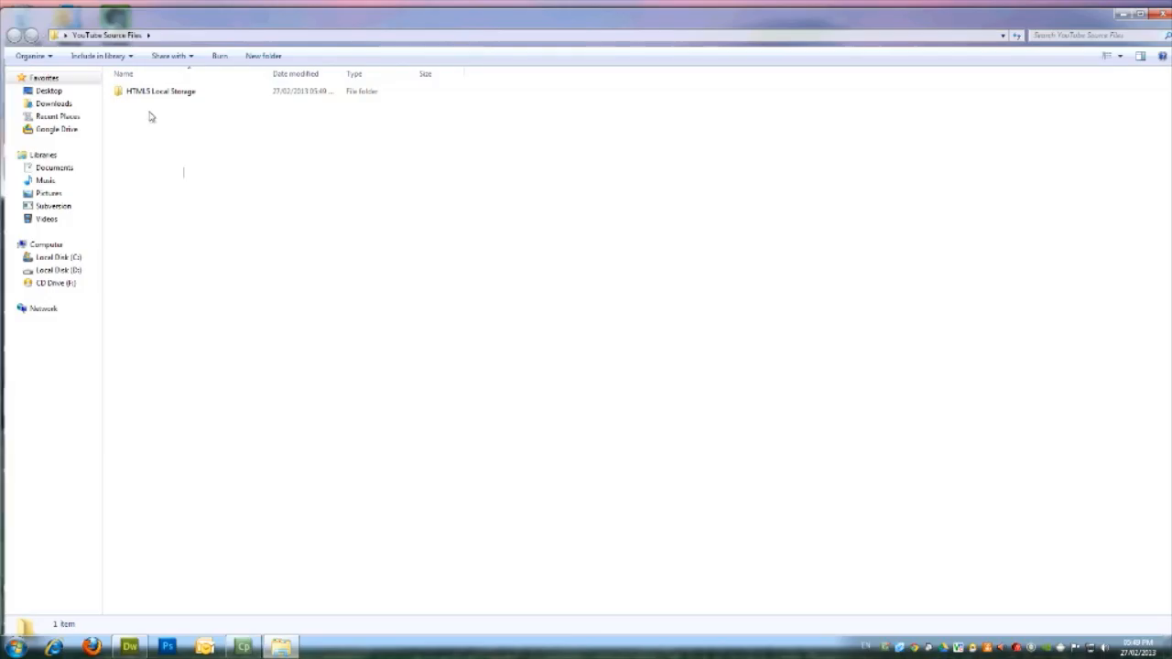
Step: Open the HTML5 Local Storage folder and reopen html5-local-storage in Chrome
double_click(169, 92)
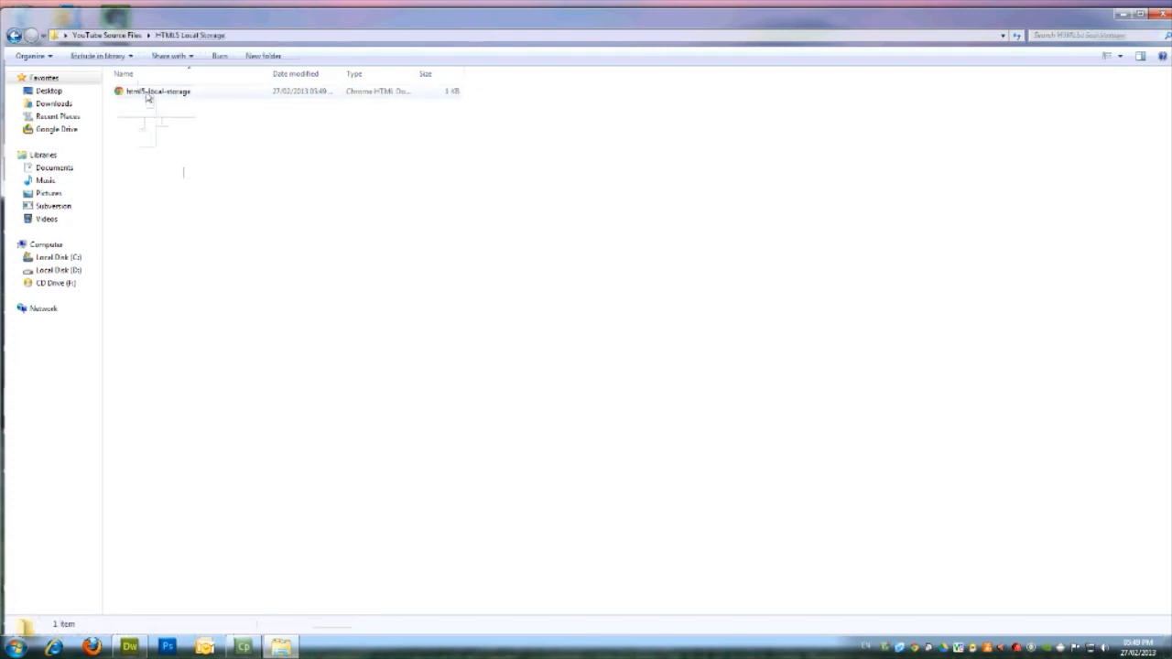
double_click(163, 93)
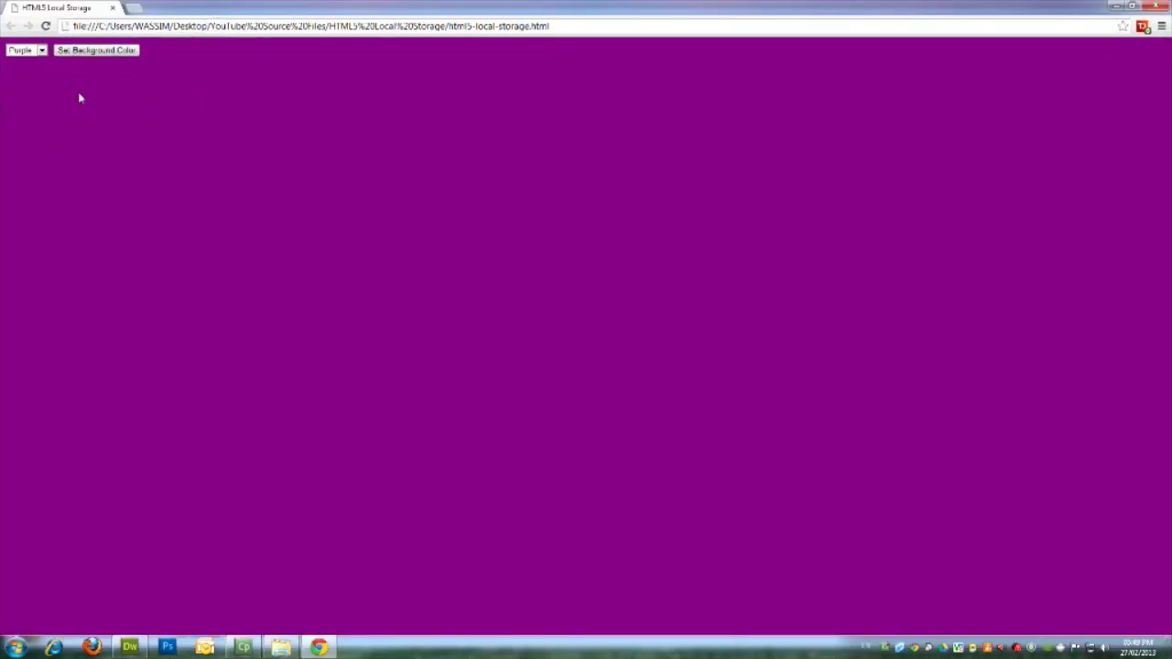
mouse_move(71, 237)
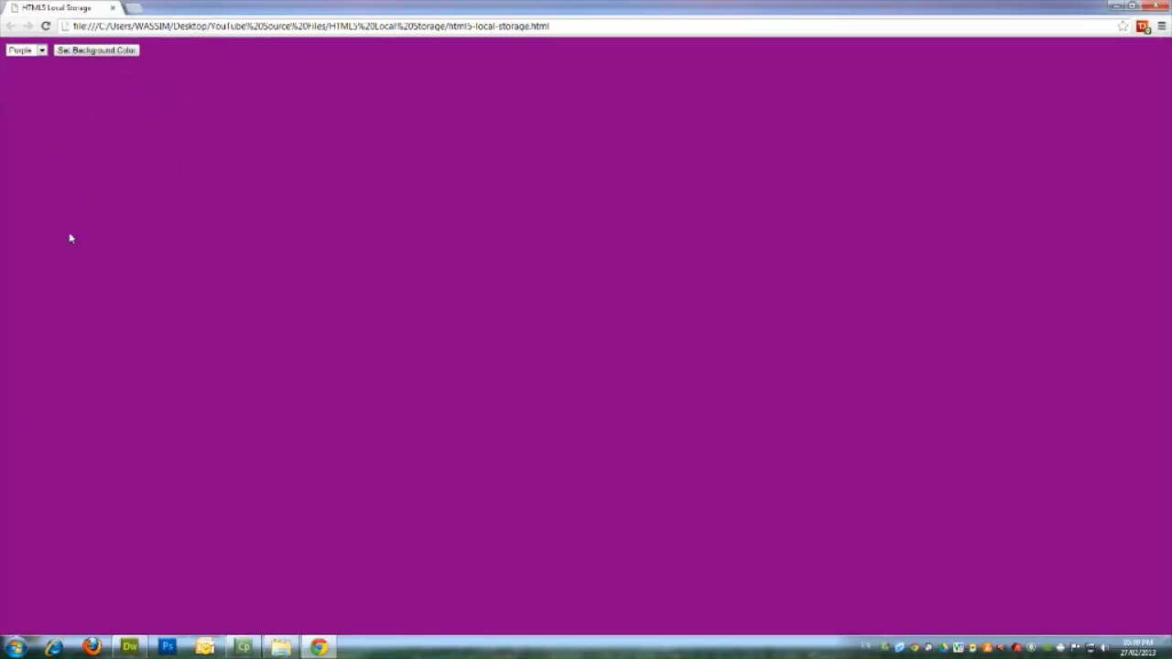
mouse_move(133, 566)
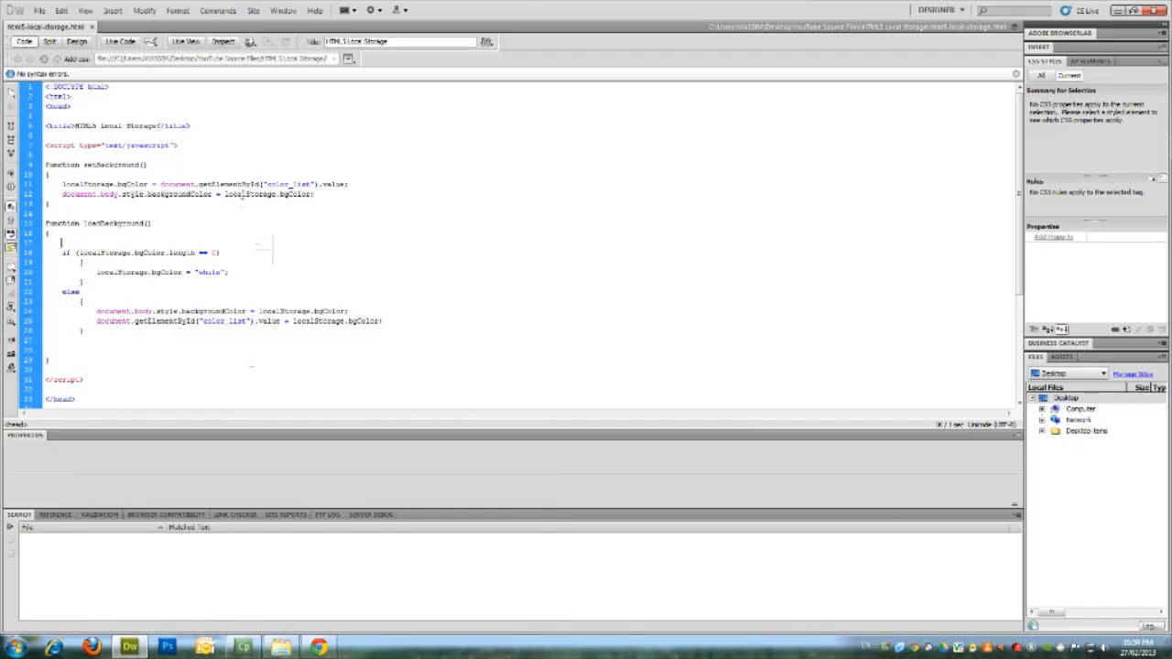
Step: Select localStorage in setBackground's background-colour line on line 12
double_click(249, 194)
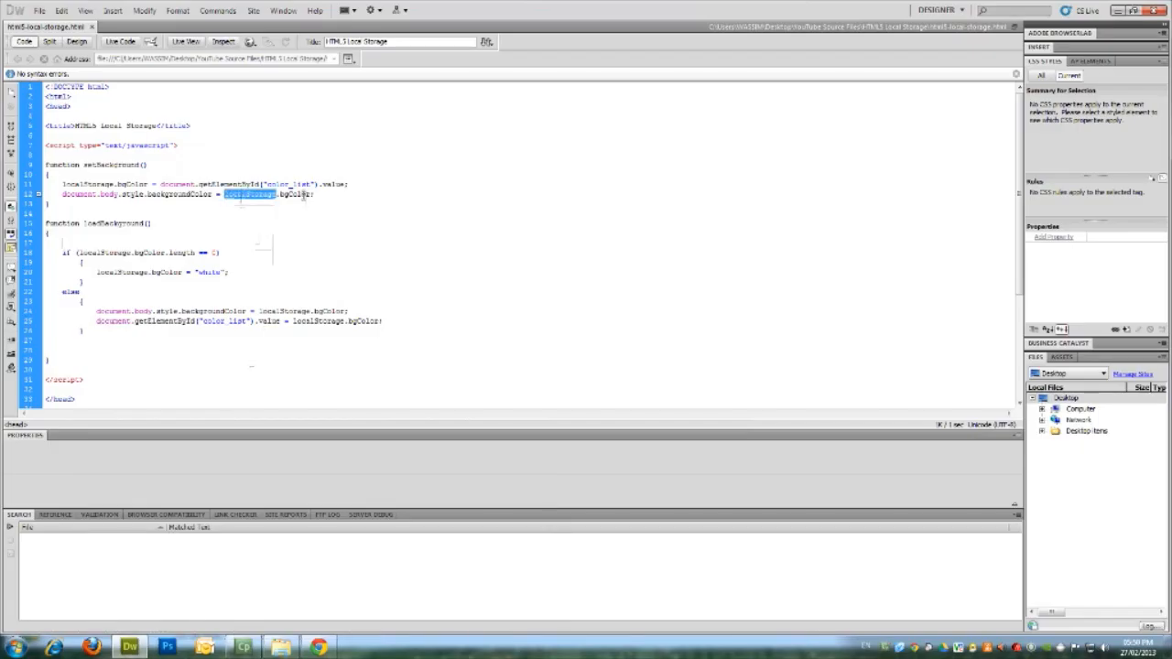